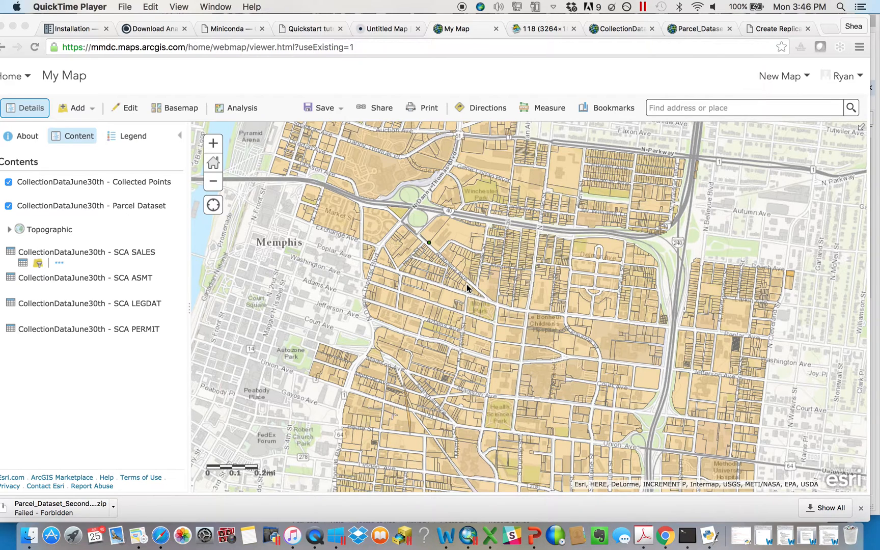
{"action": "mouse_move", "coordinate": [435, 424]}
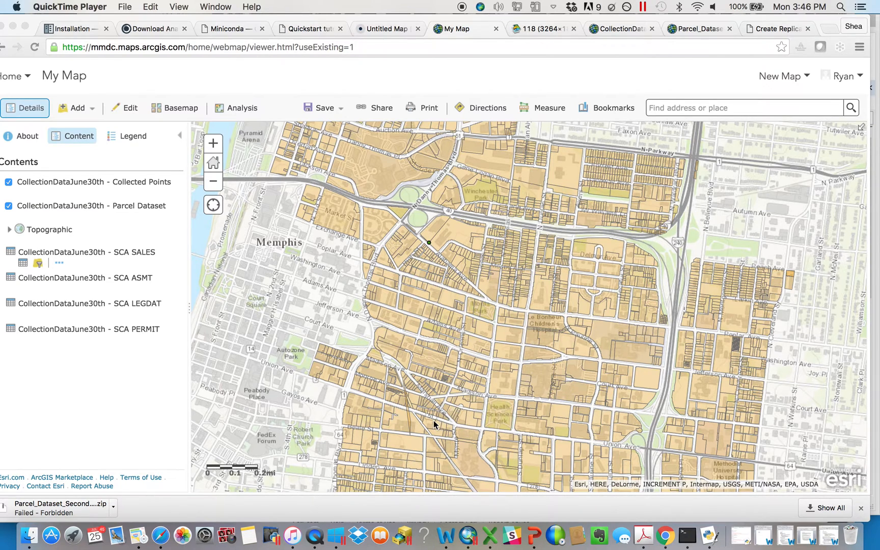
{"action": "mouse_move", "coordinate": [429, 428]}
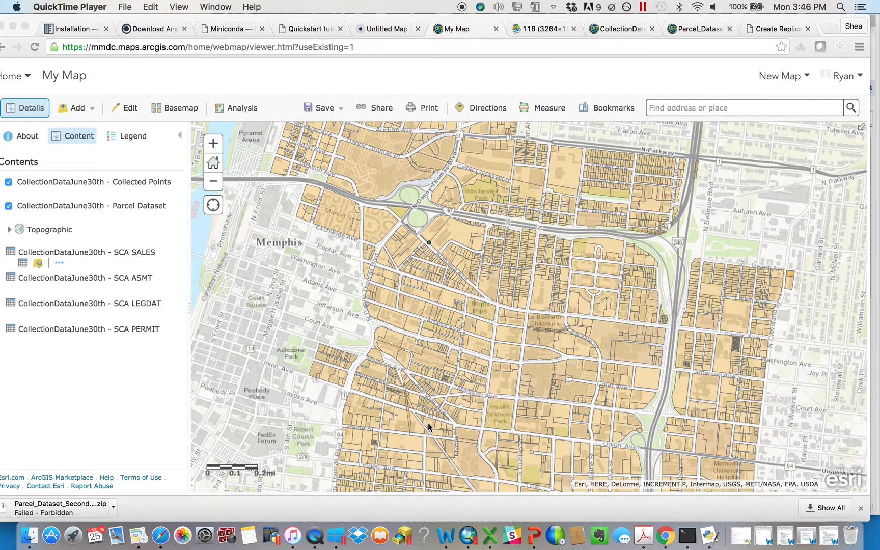
View parcel 667 UNION's attached storefront photo, then return to the My Map view.
{"action": "left_click", "coordinate": [430, 421]}
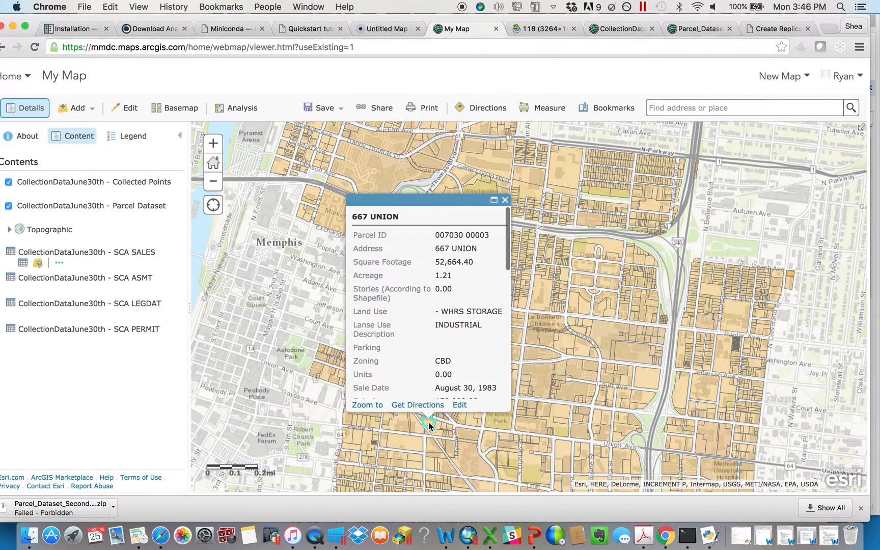
{"action": "scroll", "scroll_direction": "down", "scroll_amount": 3}
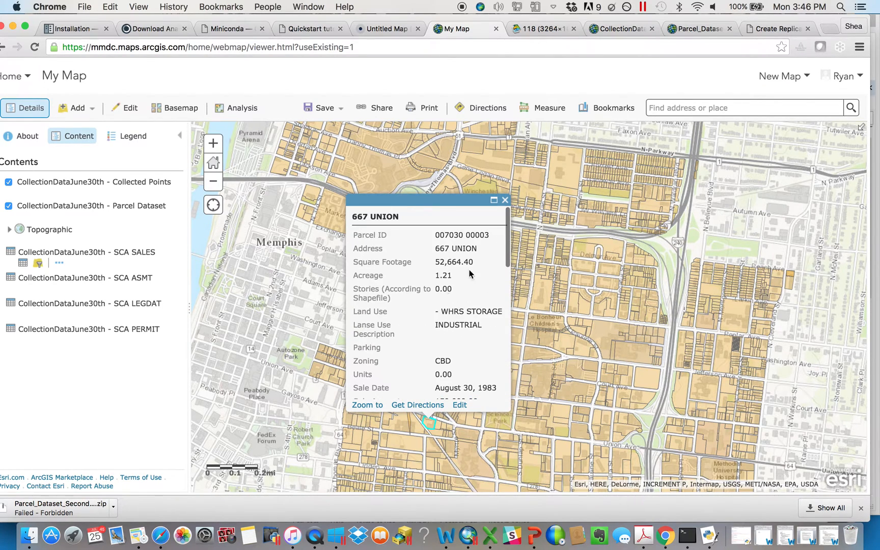
{"action": "scroll", "scroll_direction": "down", "scroll_amount": 3}
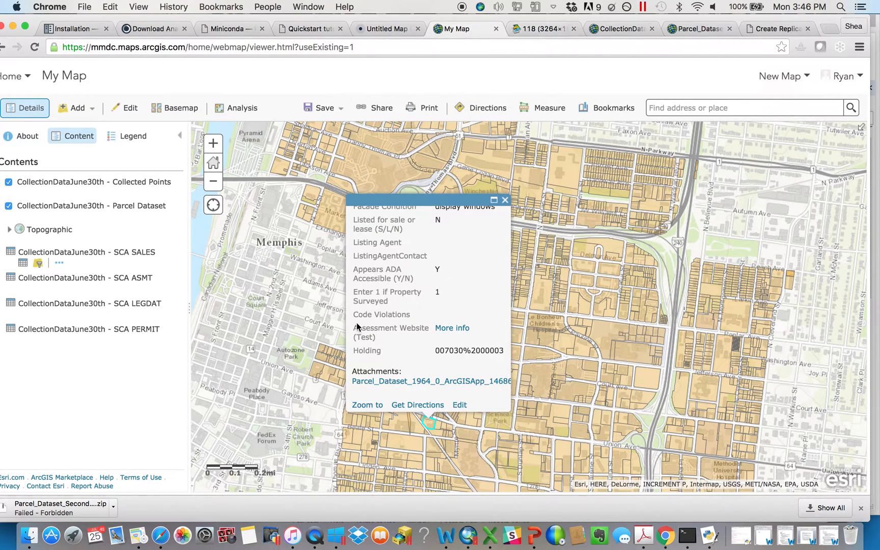
{"action": "left_click", "coordinate": [541, 28]}
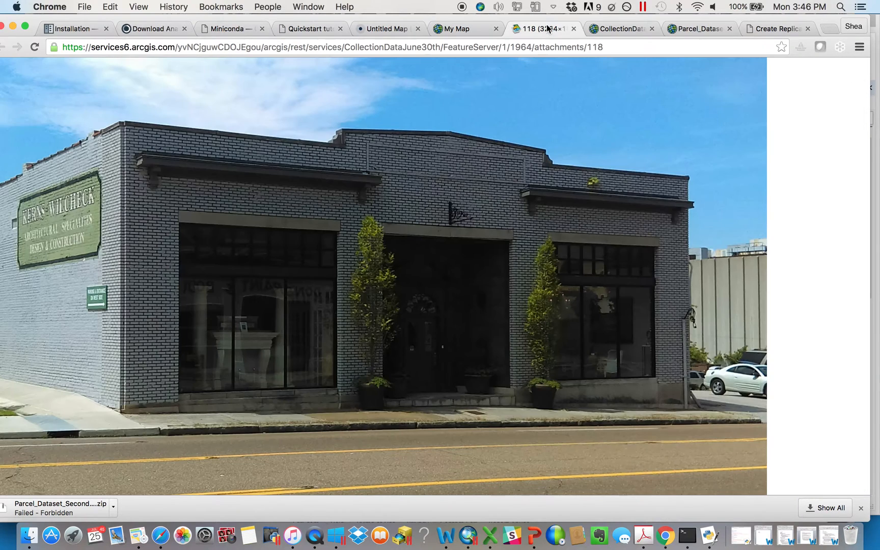
{"action": "mouse_move", "coordinate": [406, 265]}
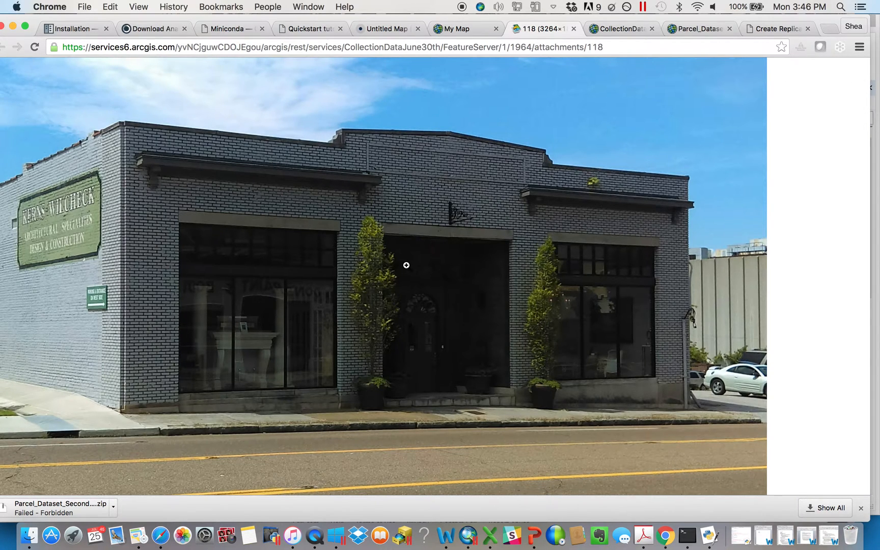
{"action": "left_click", "coordinate": [454, 29]}
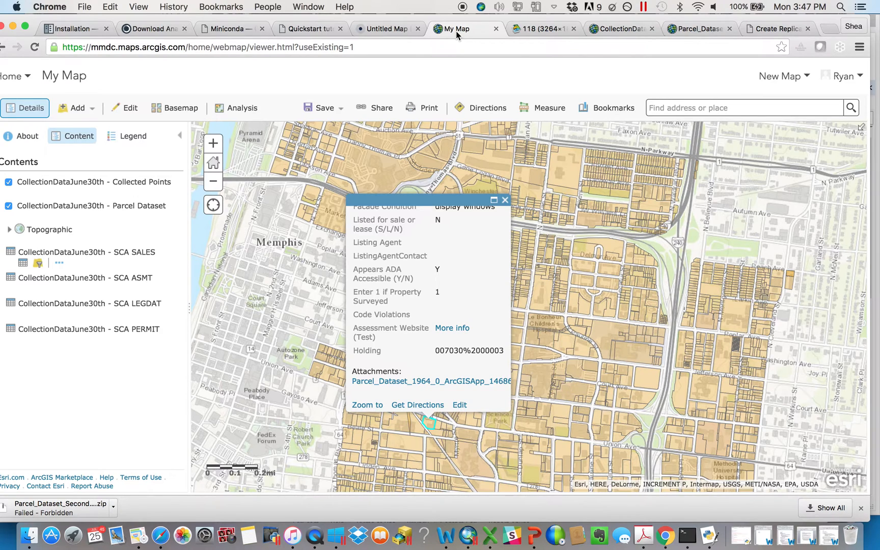
{"action": "mouse_move", "coordinate": [514, 155]}
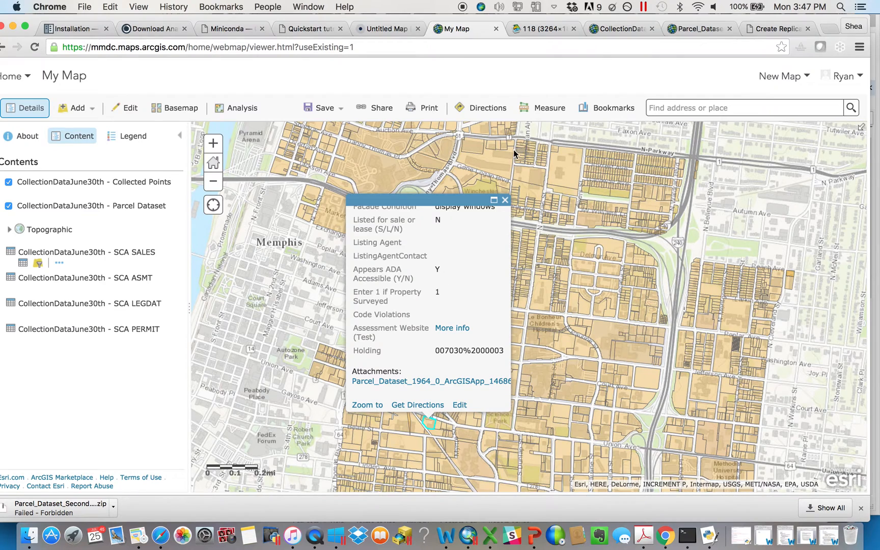
{"action": "mouse_move", "coordinate": [488, 206]}
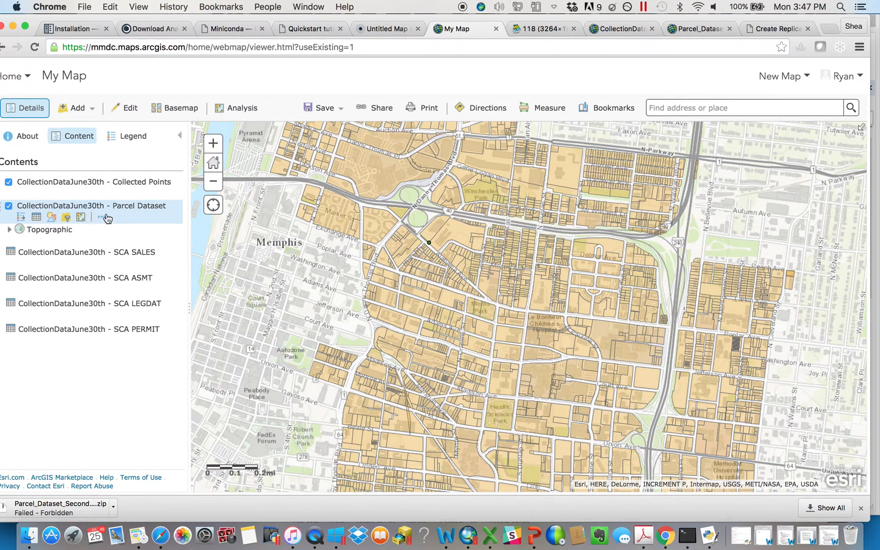
{"action": "mouse_move", "coordinate": [106, 218]}
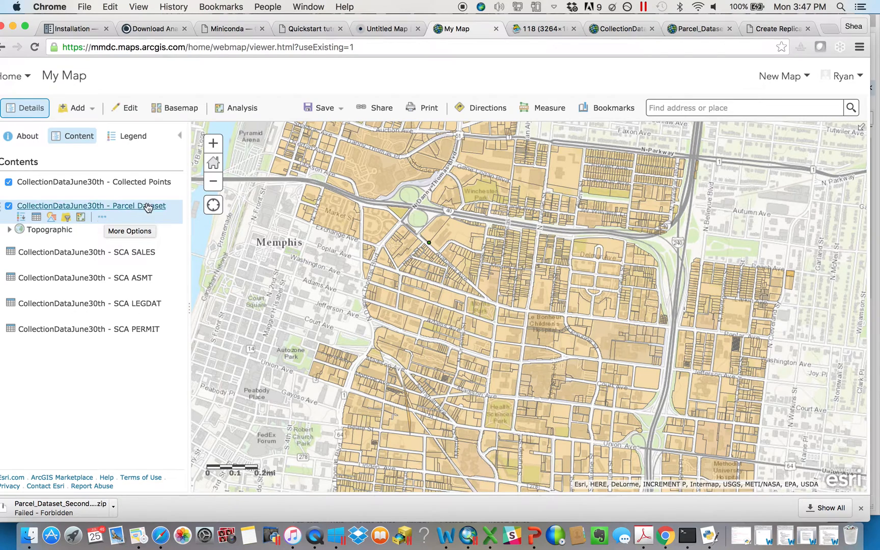
{"action": "mouse_move", "coordinate": [102, 221]}
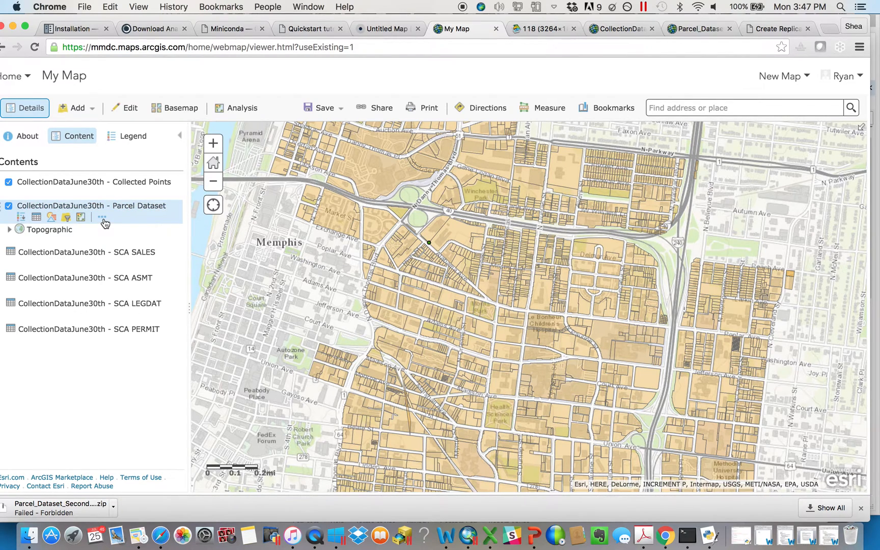
From the CollectionDataJune30th item page, export the Parcel_Dataset layer to a file geodatabase.
{"action": "left_click", "coordinate": [103, 219]}
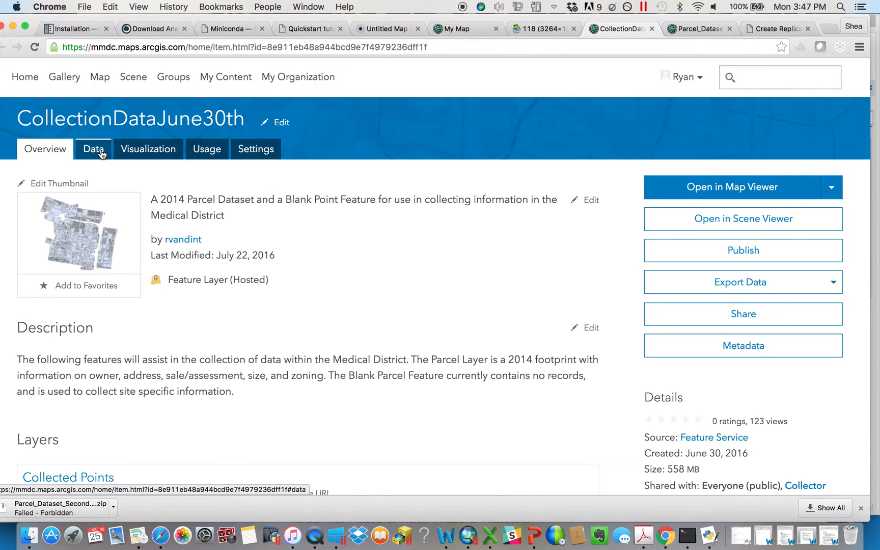
{"action": "scroll", "scroll_direction": "down", "scroll_amount": 3}
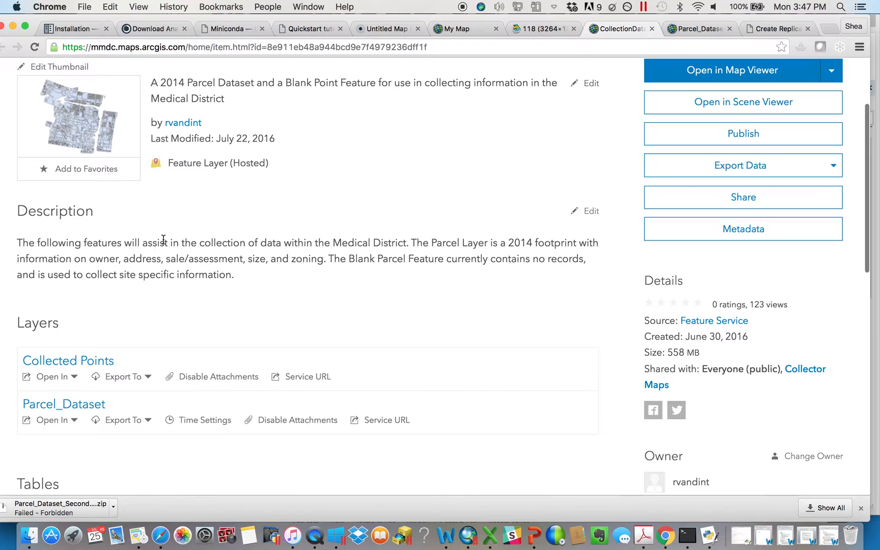
{"action": "scroll", "scroll_direction": "down", "scroll_amount": 3}
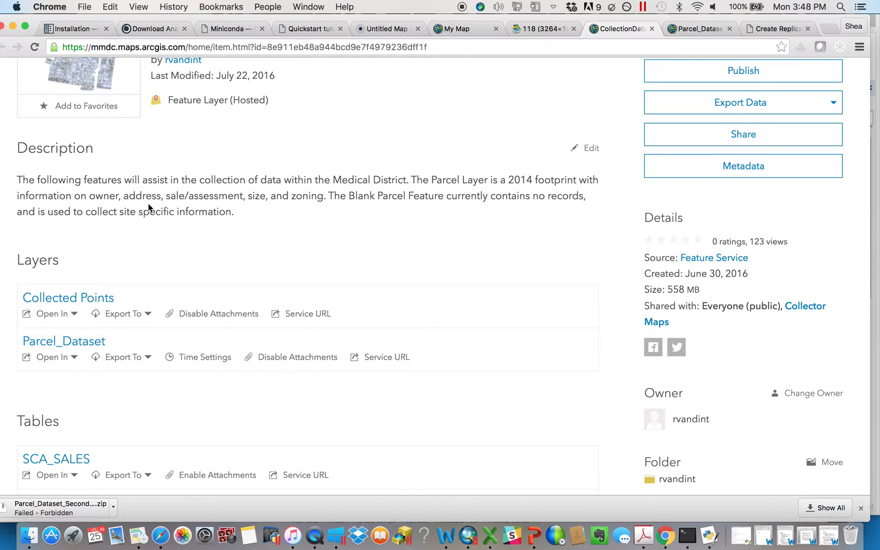
{"action": "mouse_move", "coordinate": [86, 330]}
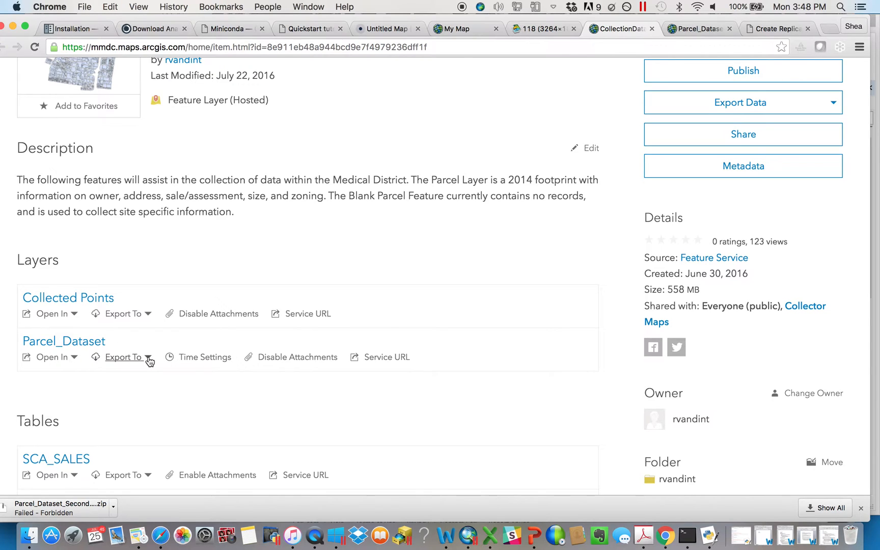
{"action": "mouse_move", "coordinate": [82, 353]}
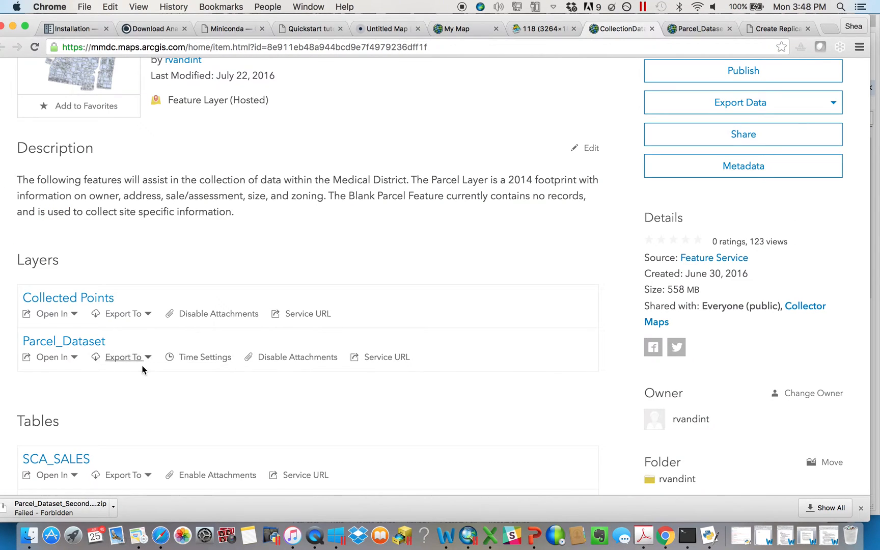
{"action": "left_click", "coordinate": [122, 356]}
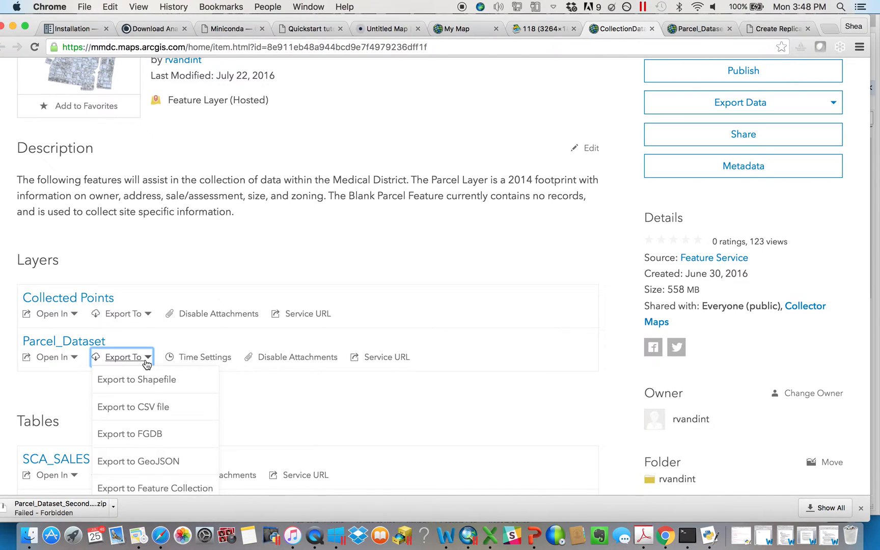
{"action": "mouse_move", "coordinate": [161, 389]}
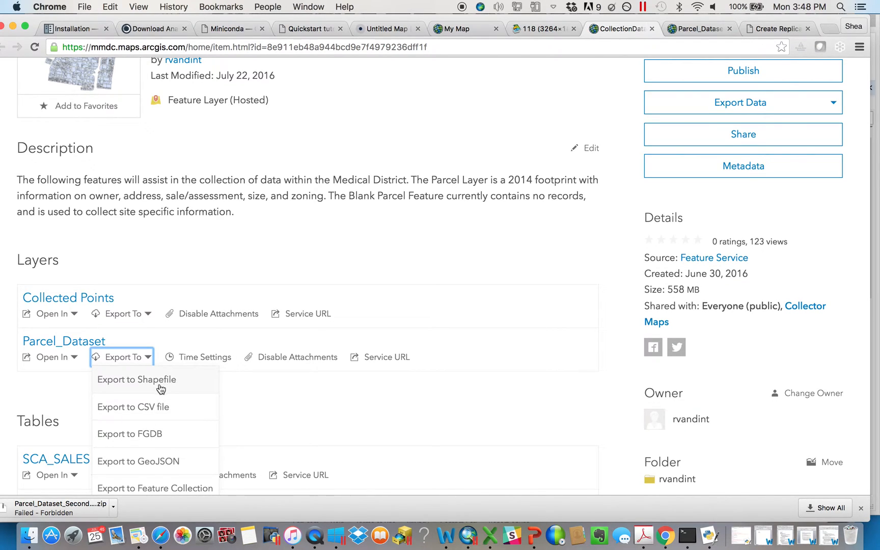
{"action": "mouse_move", "coordinate": [175, 441]}
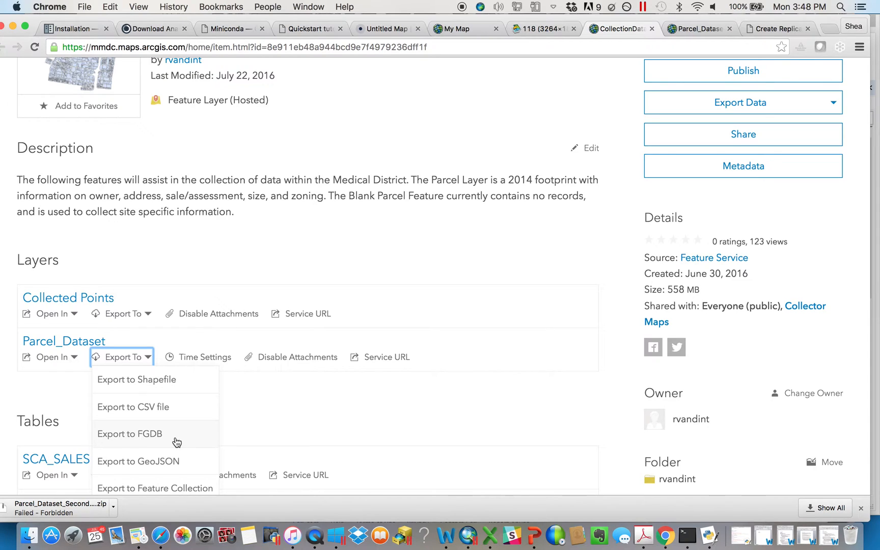
{"action": "mouse_move", "coordinate": [166, 439]}
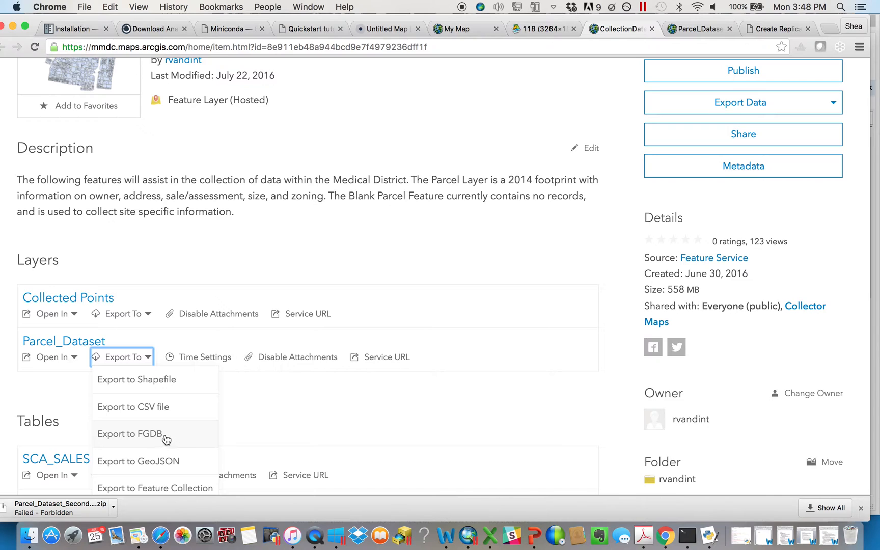
{"action": "left_click", "coordinate": [139, 434]}
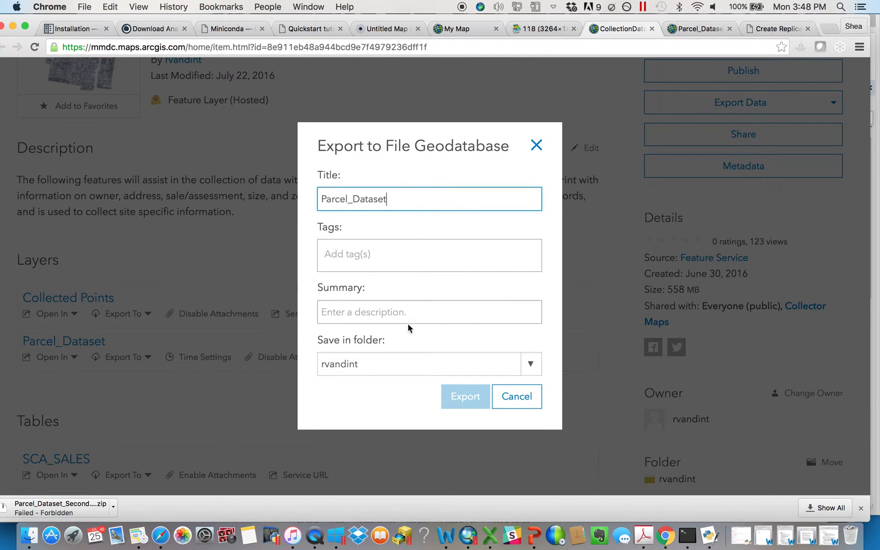
{"action": "mouse_move", "coordinate": [315, 205]}
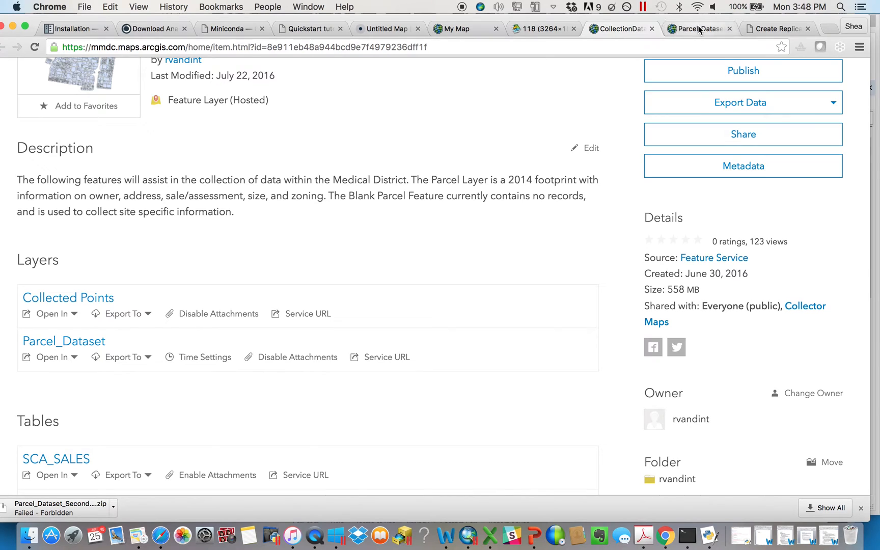
Show the Parcel_Dataset_SecondAttempt file geodatabase item page (111 MB, unshared).
{"action": "left_click", "coordinate": [695, 29]}
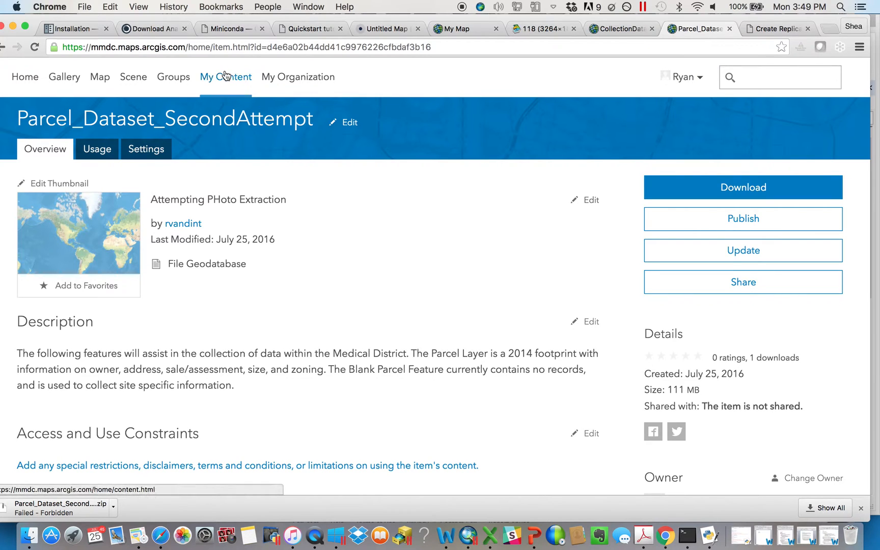
{"action": "mouse_move", "coordinate": [182, 235]}
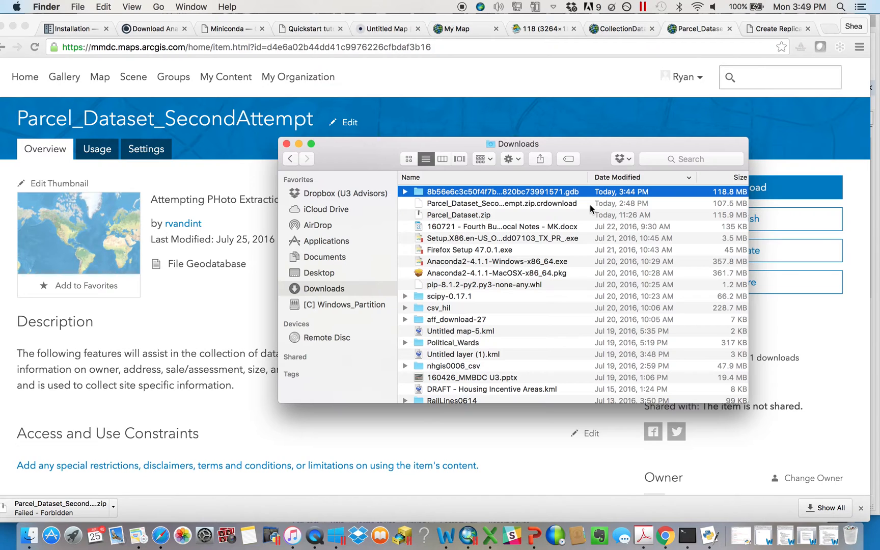
Locate today's downloaded .gdb geodatabase folder in Downloads.
{"action": "left_click", "coordinate": [286, 144]}
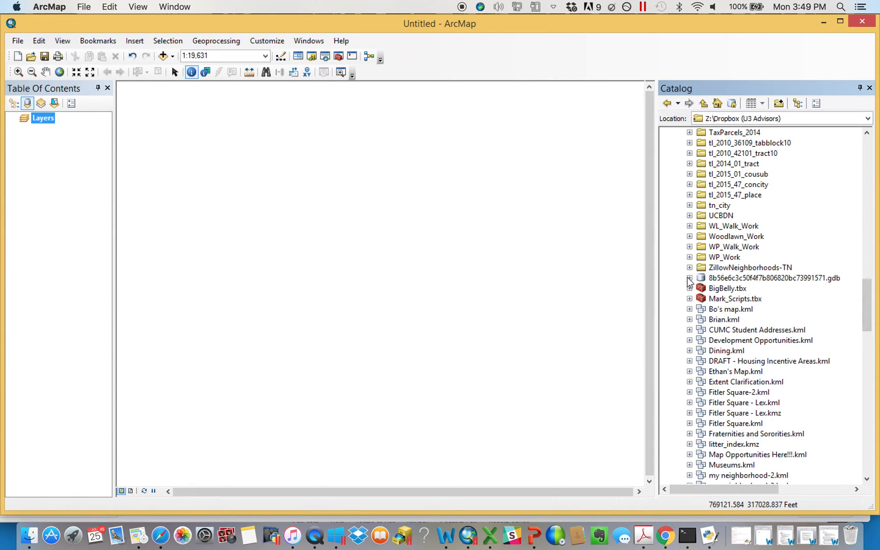
Add Parcel_Dataset from the downloaded geodatabase and view its 2635-record attribute table.
{"action": "left_click", "coordinate": [689, 278]}
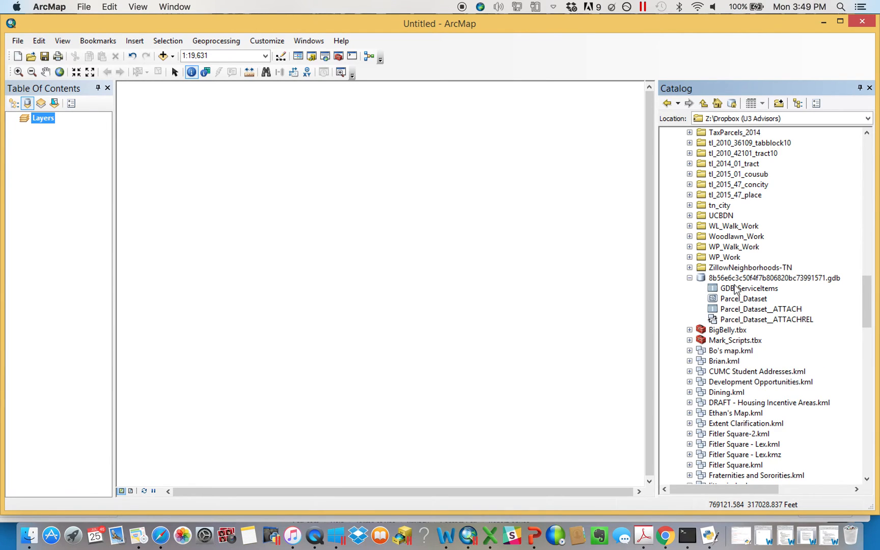
{"action": "mouse_move", "coordinate": [743, 290]}
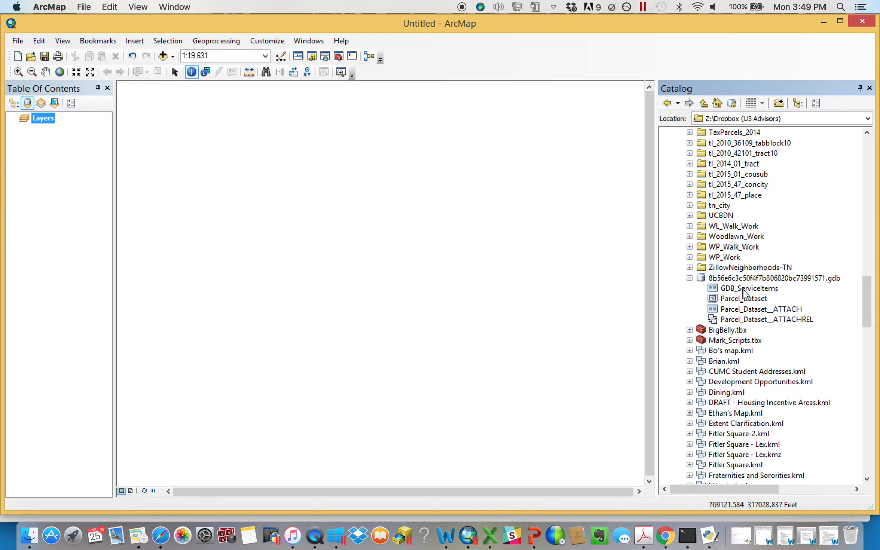
{"action": "mouse_move", "coordinate": [744, 300]}
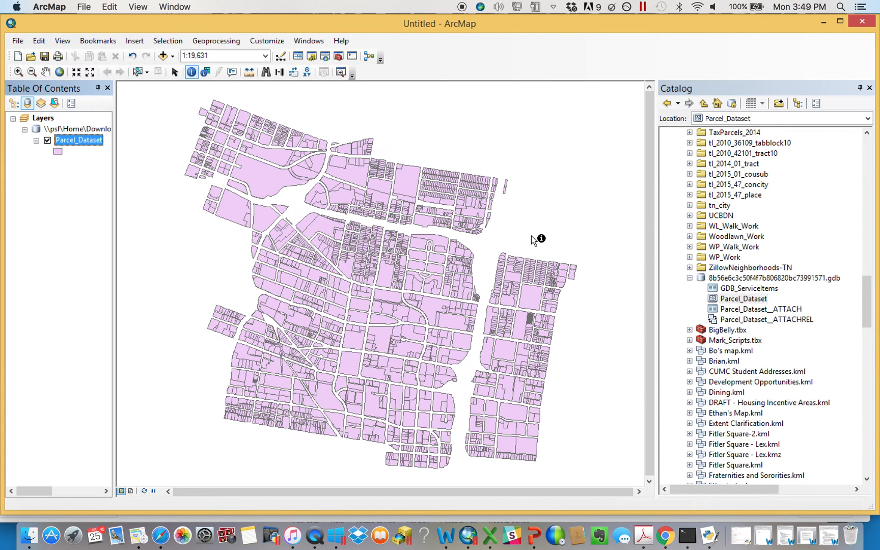
{"action": "right_click", "coordinate": [78, 140]}
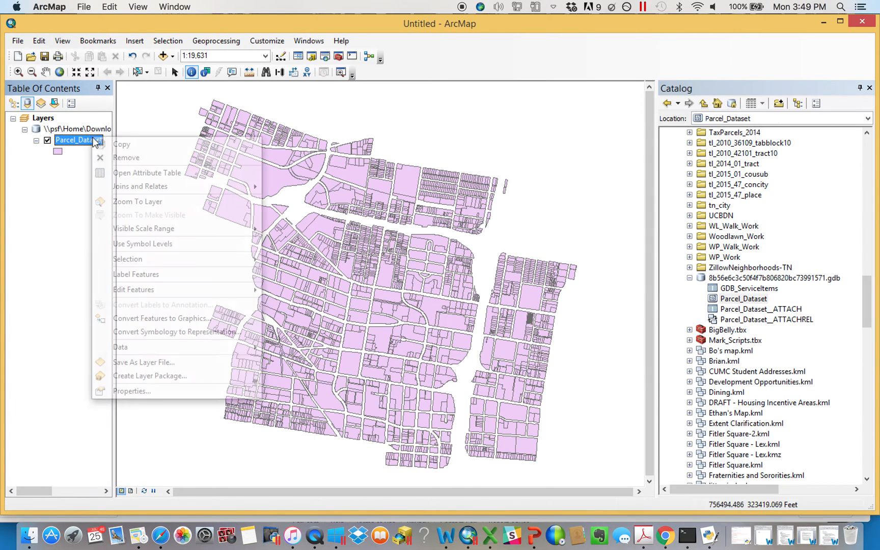
{"action": "left_click", "coordinate": [147, 172]}
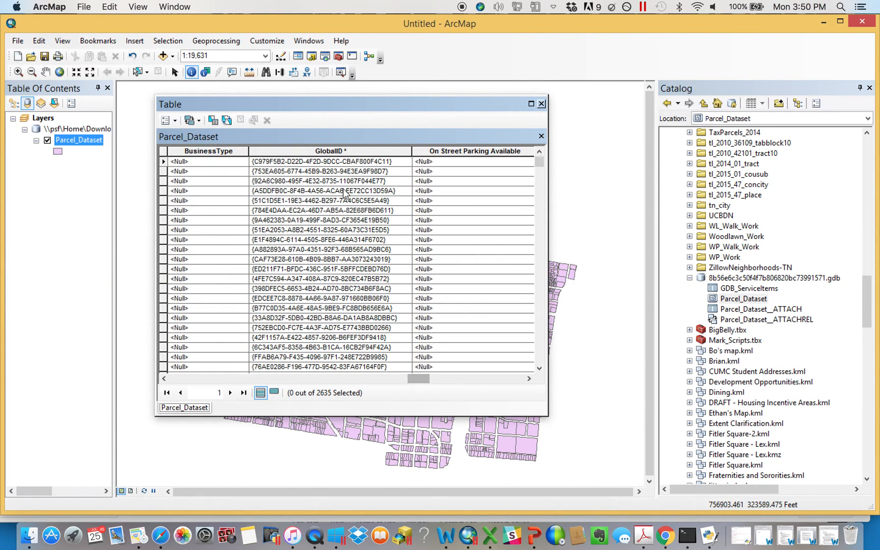
Add the Parcel_Dataset__ATTACH table and view its 152 photo attachment records.
{"action": "left_click", "coordinate": [330, 151]}
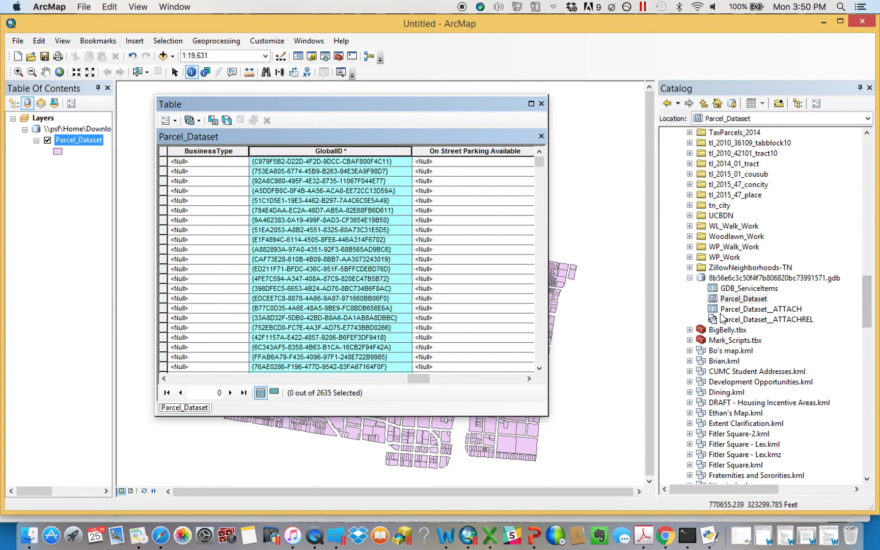
{"action": "left_click", "coordinate": [761, 308]}
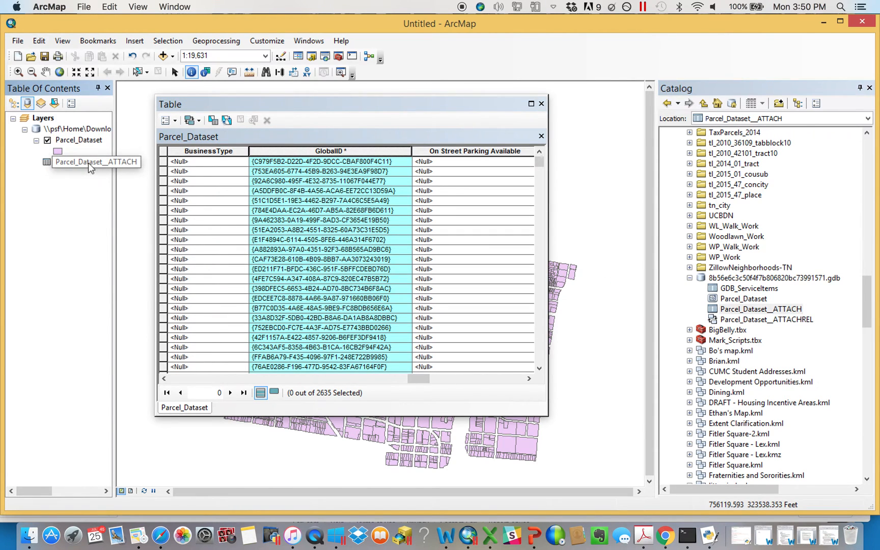
{"action": "left_click", "coordinate": [81, 161]}
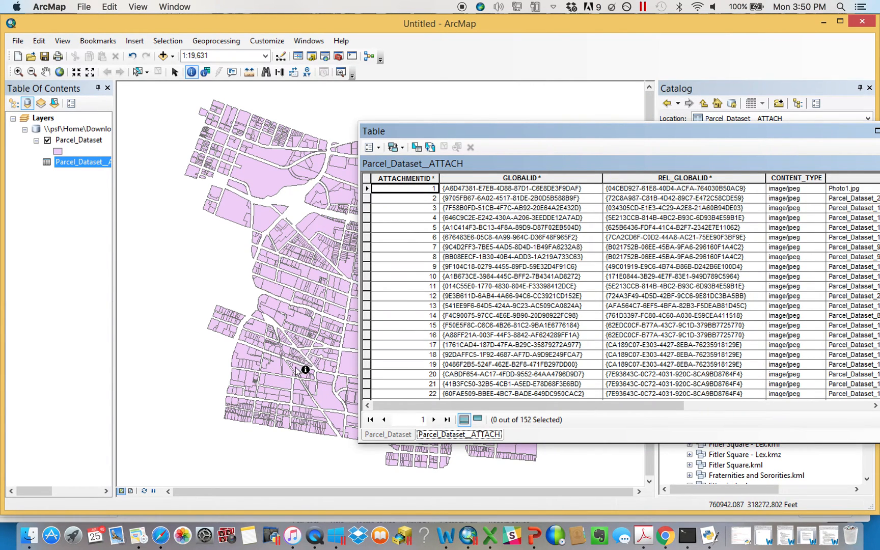
{"action": "left_click", "coordinate": [304, 370]}
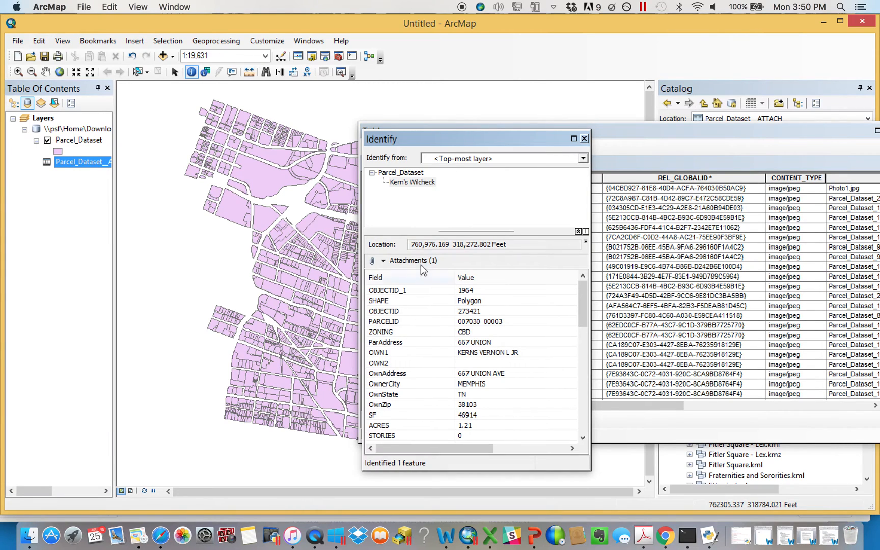
{"action": "left_click", "coordinate": [383, 260]}
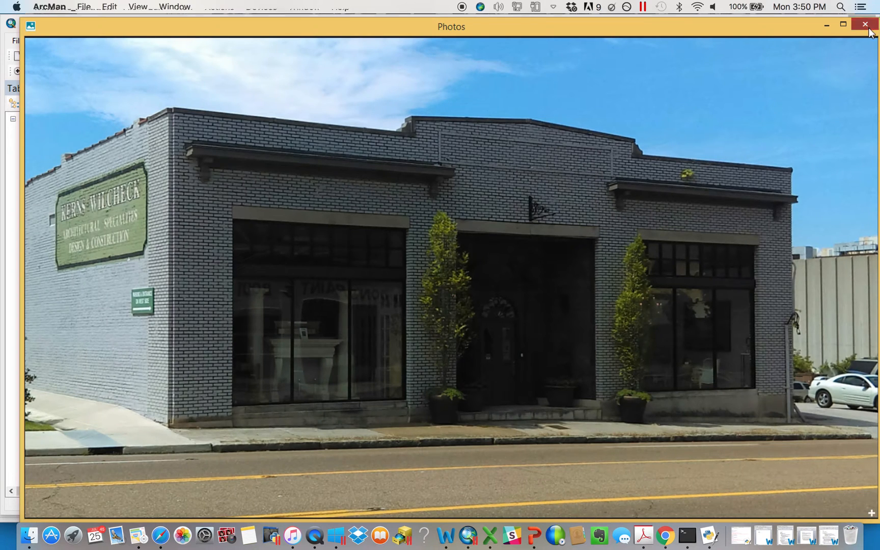
{"action": "left_click", "coordinate": [864, 24]}
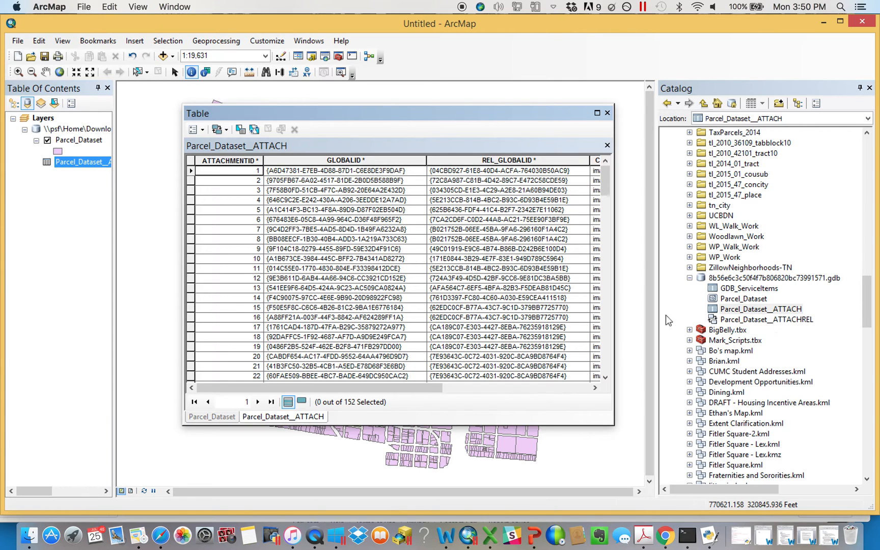
{"action": "mouse_move", "coordinate": [184, 178]}
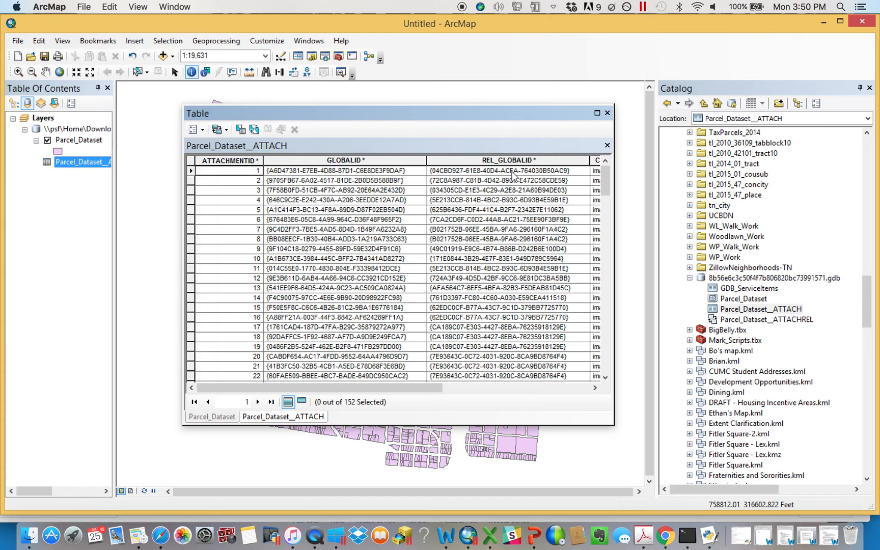
Flip between the parcel ParAddress values and the attachment file names to compare them.
{"action": "left_click", "coordinate": [211, 417]}
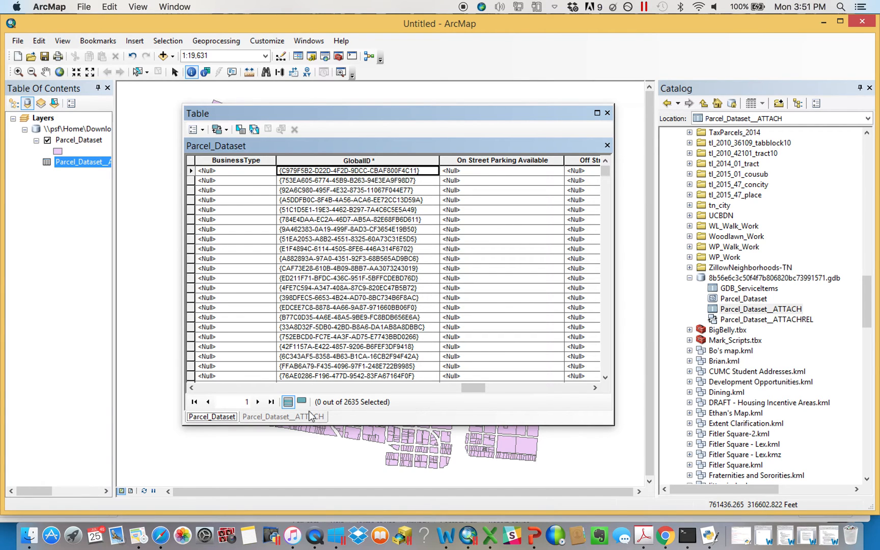
{"action": "left_click", "coordinate": [283, 417]}
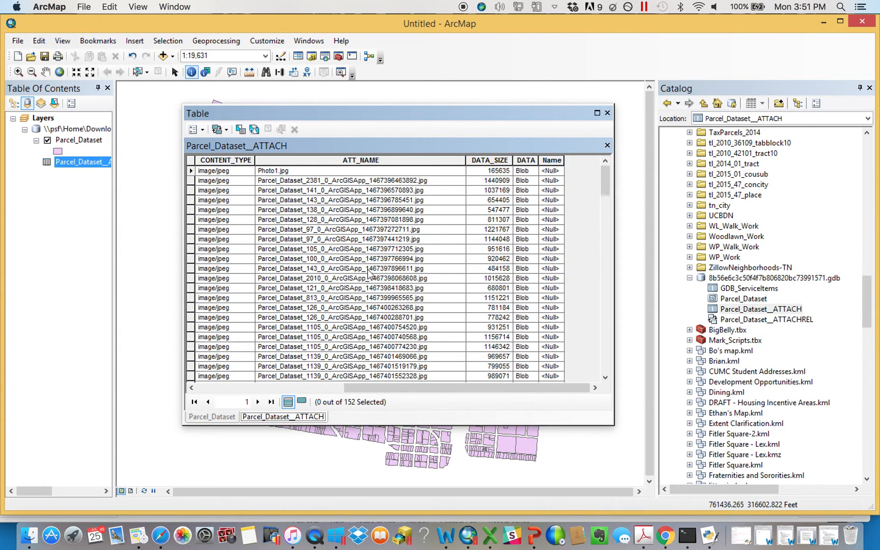
{"action": "left_click", "coordinate": [212, 417]}
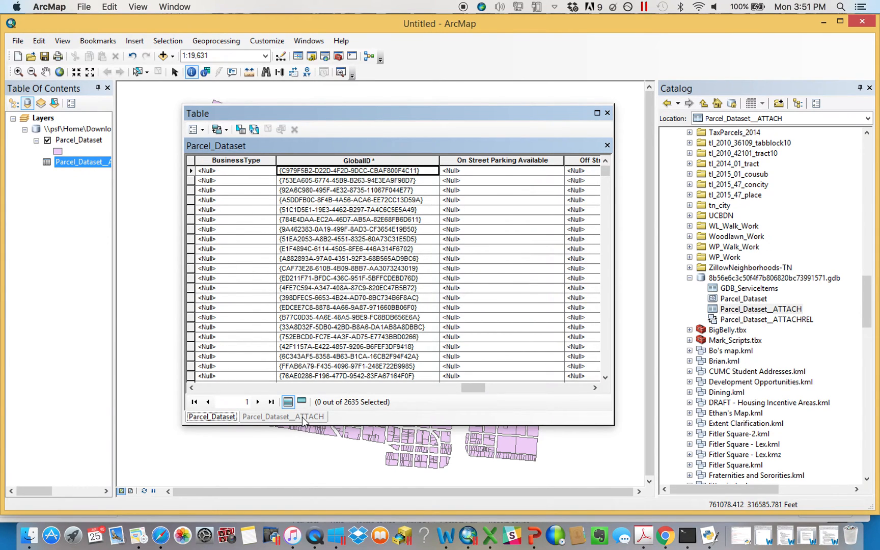
{"action": "left_click", "coordinate": [284, 416]}
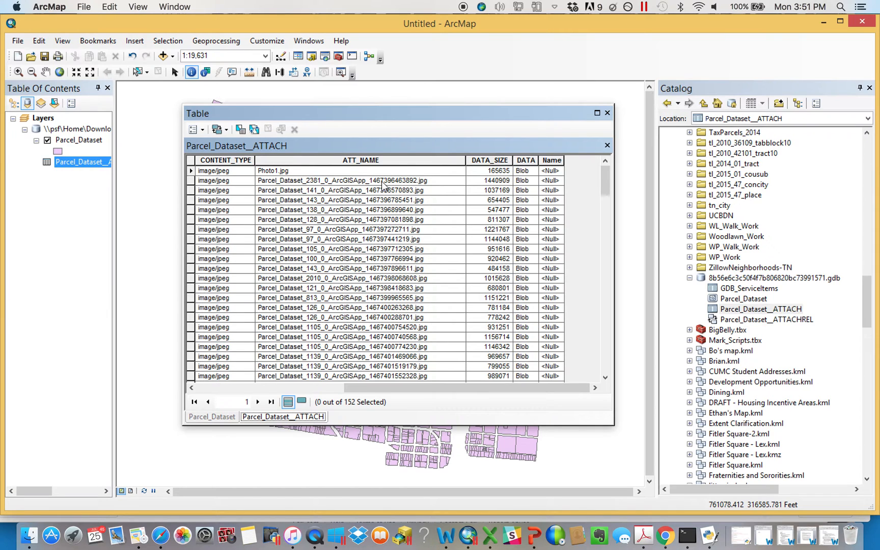
{"action": "mouse_move", "coordinate": [406, 200]}
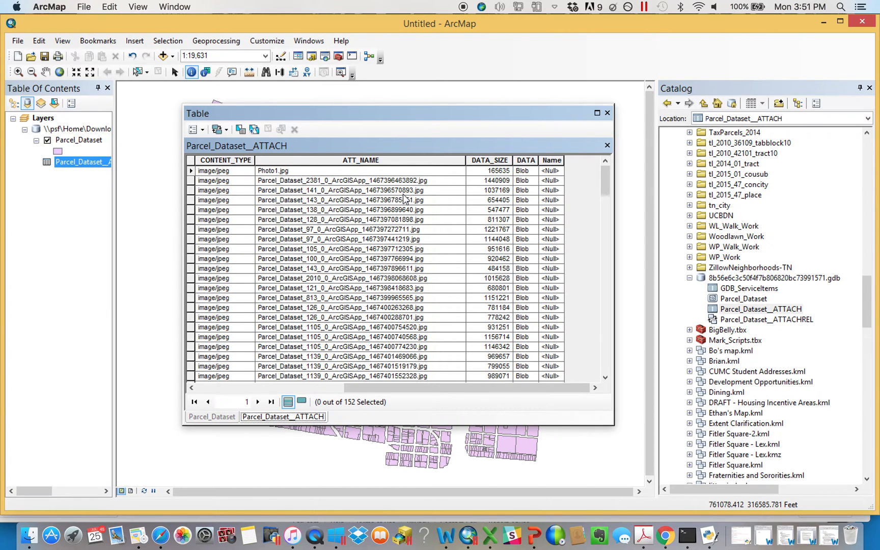
{"action": "left_click", "coordinate": [212, 416]}
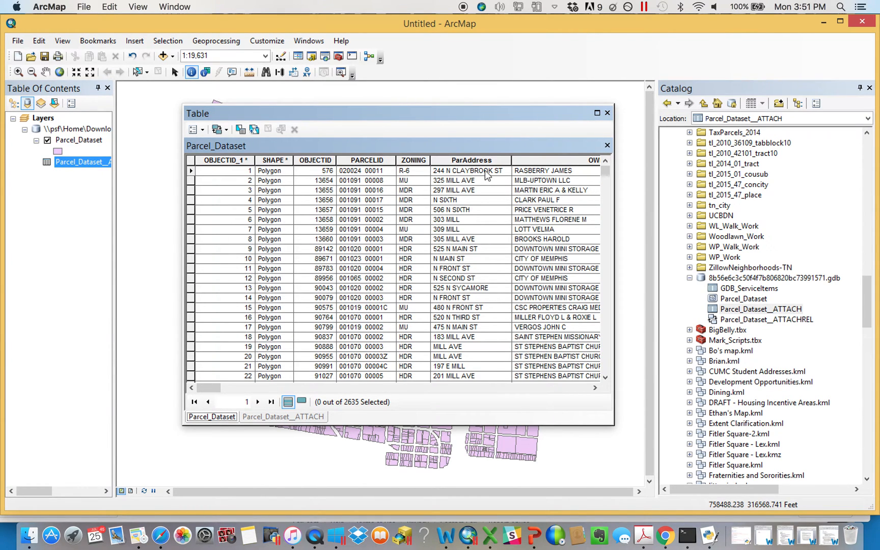
{"action": "mouse_move", "coordinate": [375, 184]}
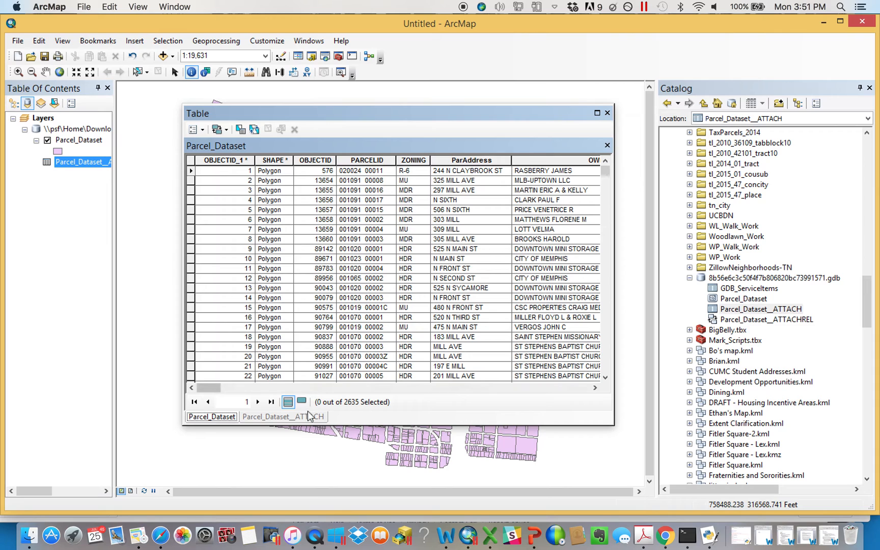
{"action": "left_click", "coordinate": [283, 417]}
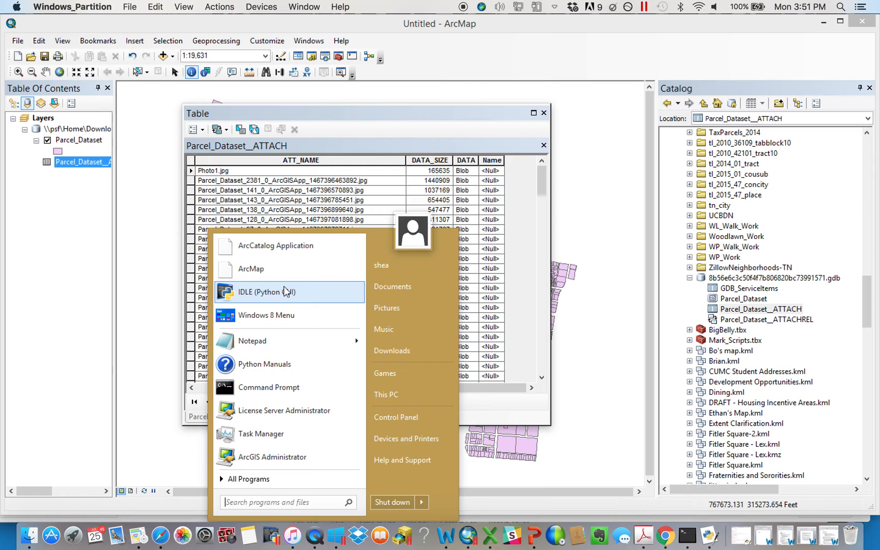
Review BatchPhotoExportUpdateShorterName.py and its arcpy cursor code in Python IDLE.
{"action": "left_click", "coordinate": [267, 291]}
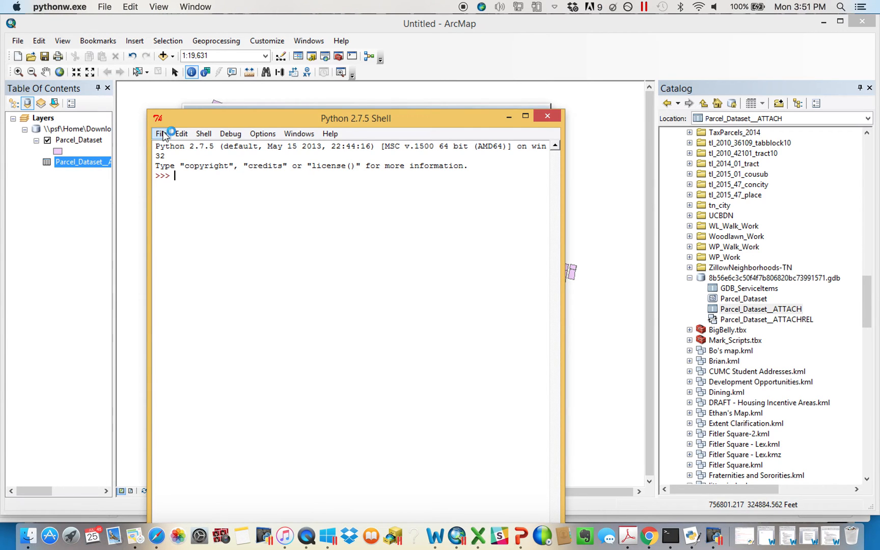
{"action": "left_click", "coordinate": [162, 133]}
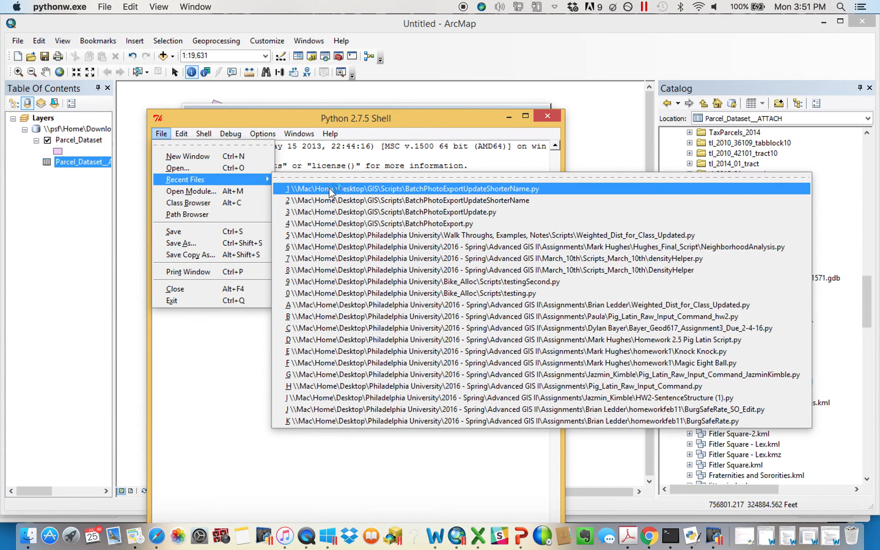
{"action": "left_click", "coordinate": [411, 189]}
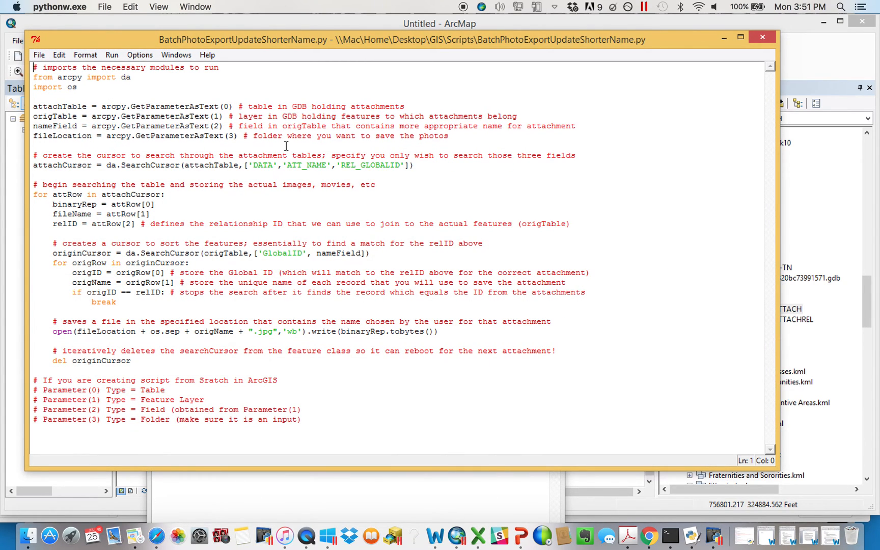
{"action": "mouse_move", "coordinate": [527, 84]}
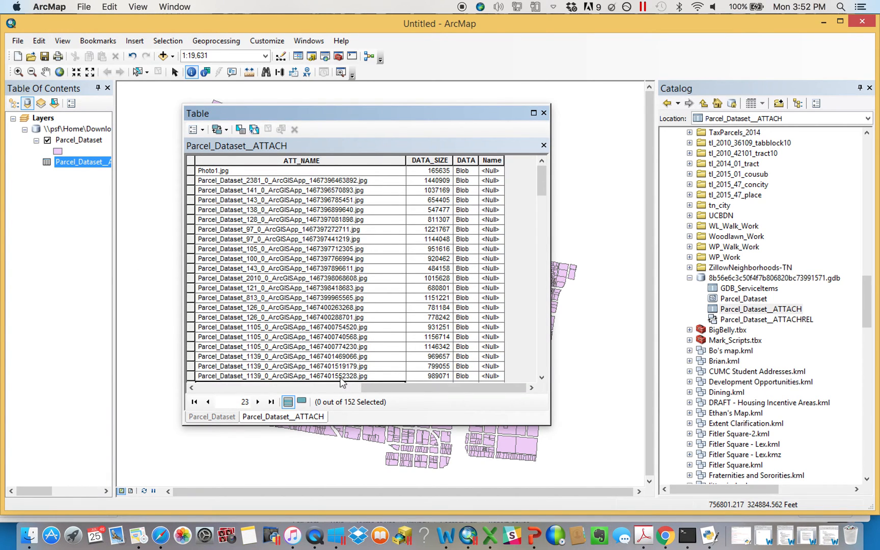
{"action": "left_click", "coordinate": [283, 417]}
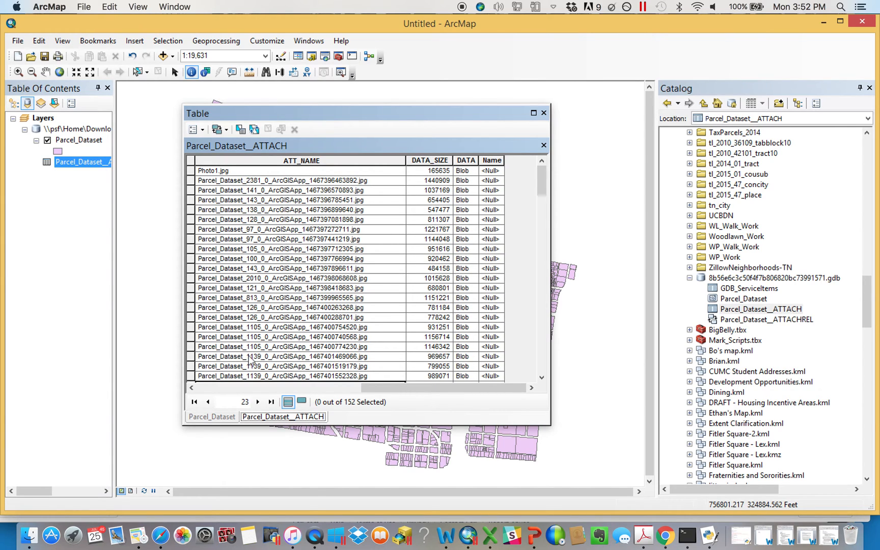
{"action": "left_click", "coordinate": [211, 417]}
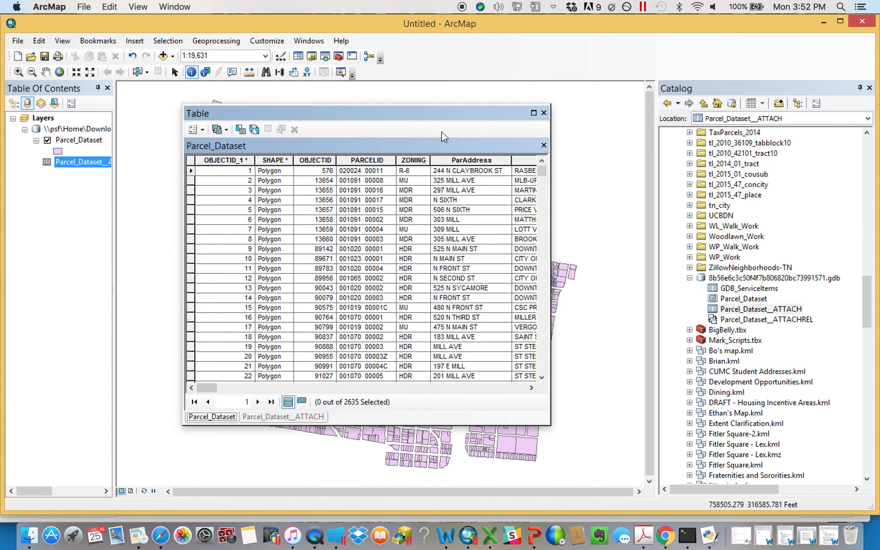
{"action": "mouse_move", "coordinate": [415, 290]}
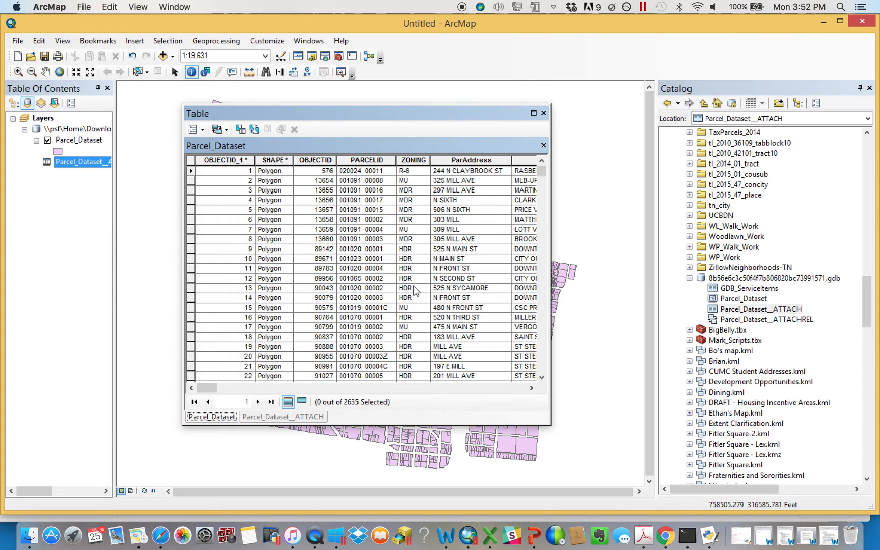
{"action": "left_click", "coordinate": [283, 416]}
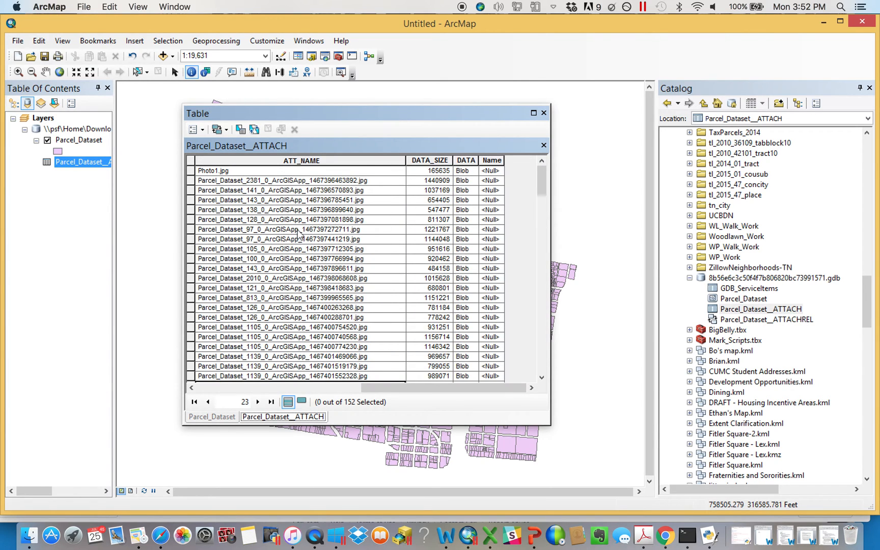
{"action": "mouse_move", "coordinate": [361, 162]}
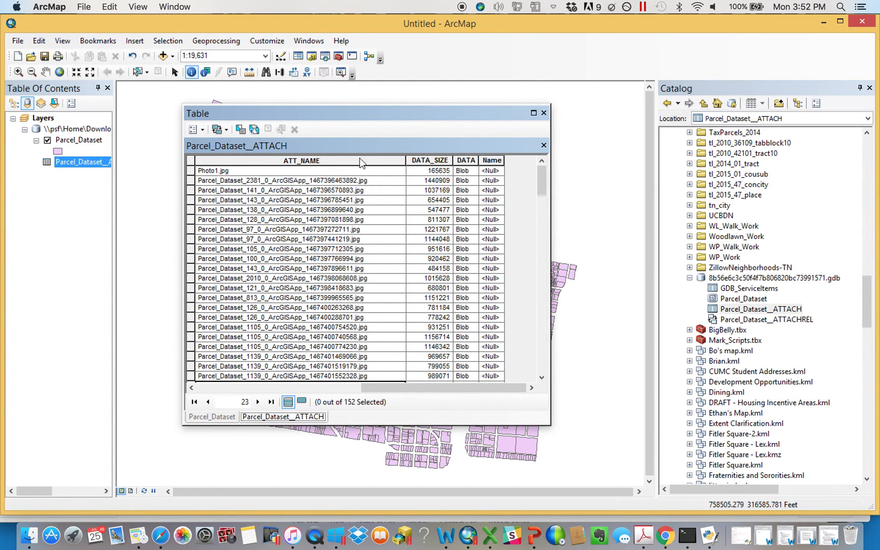
{"action": "mouse_move", "coordinate": [543, 113]}
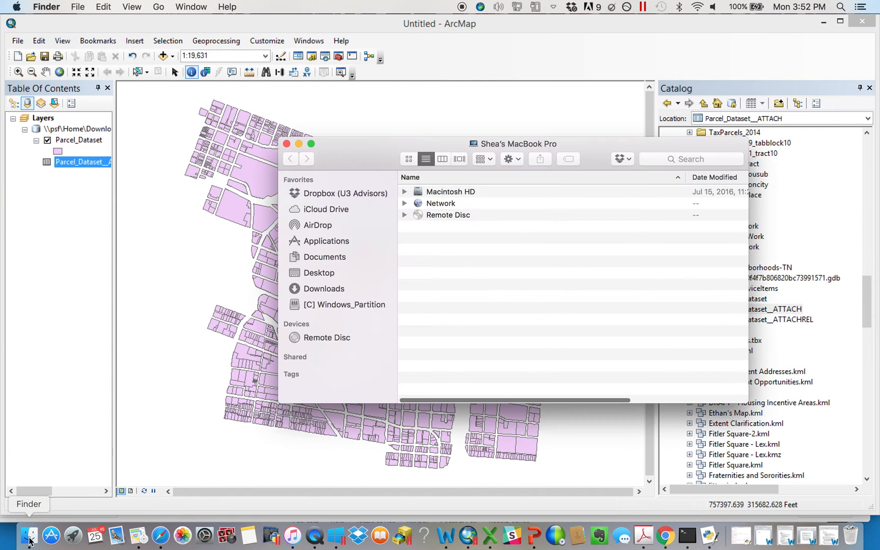
Look inside the Testing folder on the Desktop in Finder.
{"action": "left_click", "coordinate": [317, 272]}
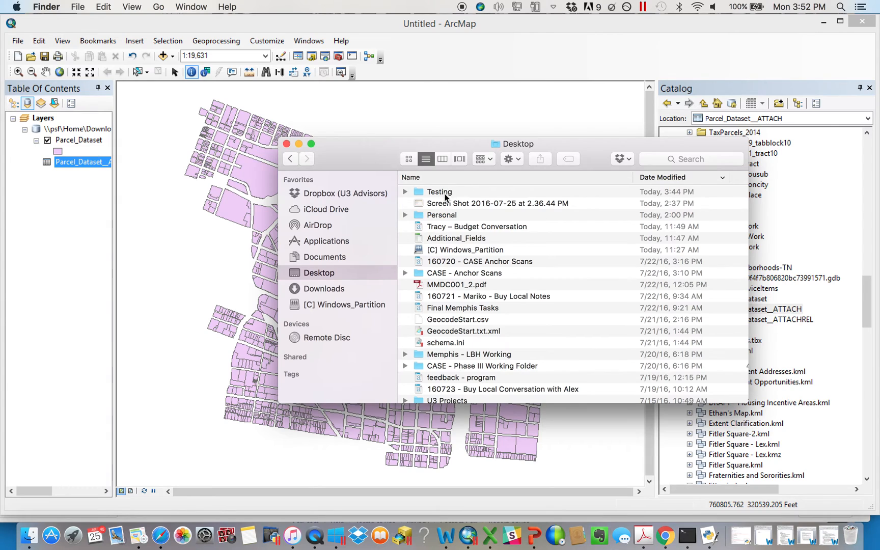
{"action": "double_click", "coordinate": [440, 192]}
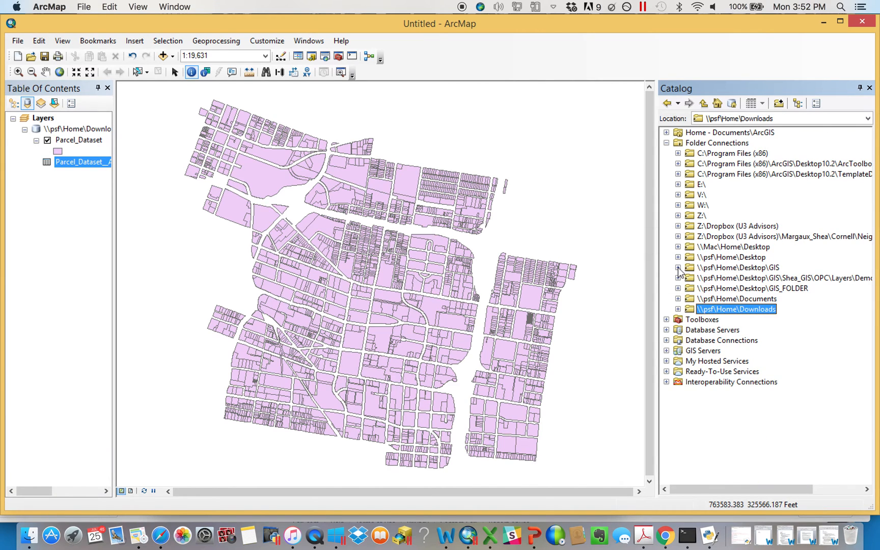
Browse to ArcGIS_Scripts.tbx under Python_Scripts and select the Batch Export Attachments tool.
{"action": "left_click", "coordinate": [677, 227]}
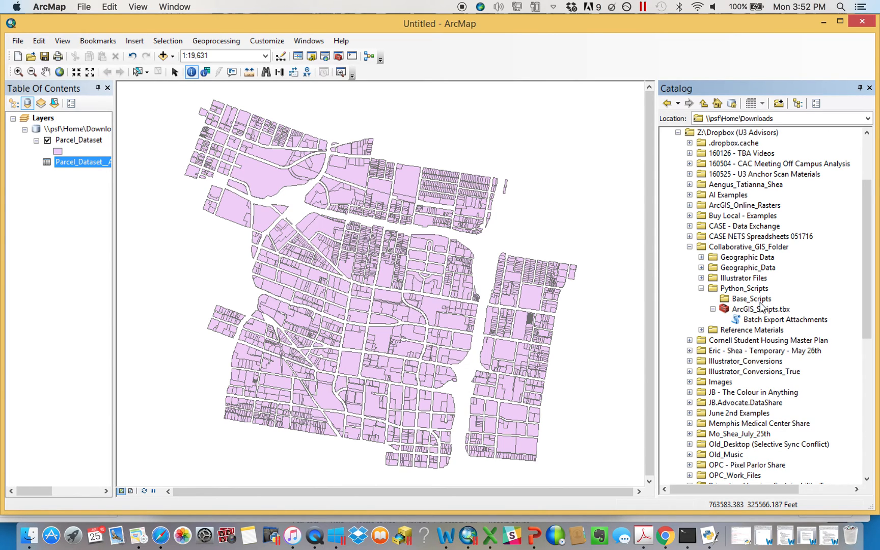
{"action": "left_click", "coordinate": [749, 298]}
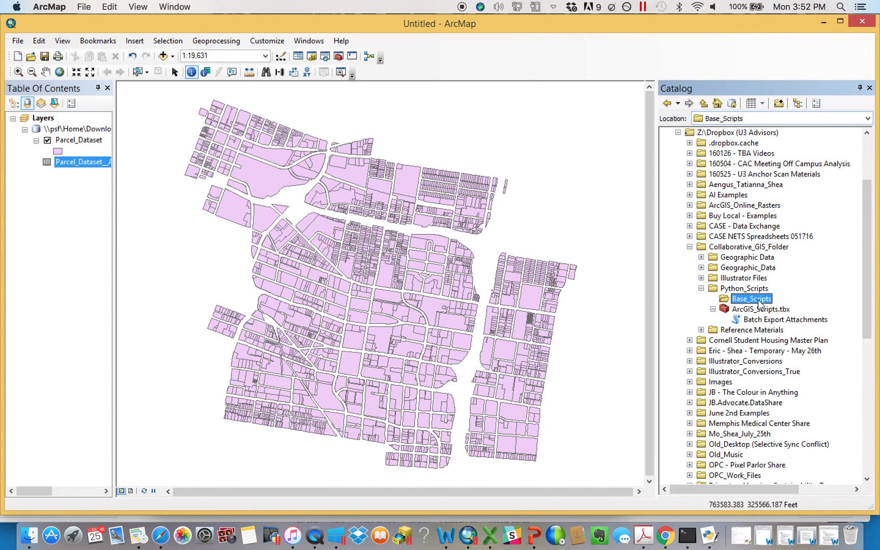
{"action": "mouse_move", "coordinate": [754, 307]}
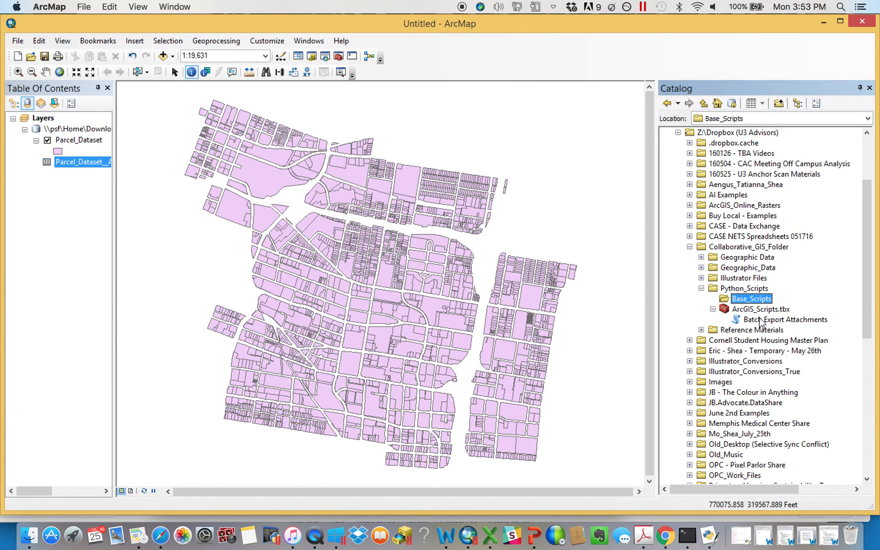
{"action": "mouse_move", "coordinate": [761, 323]}
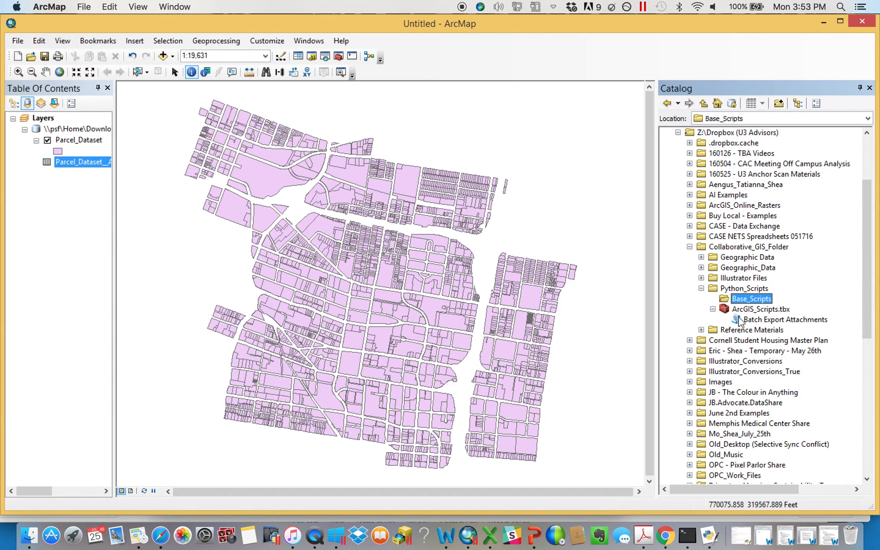
{"action": "mouse_move", "coordinate": [758, 327]}
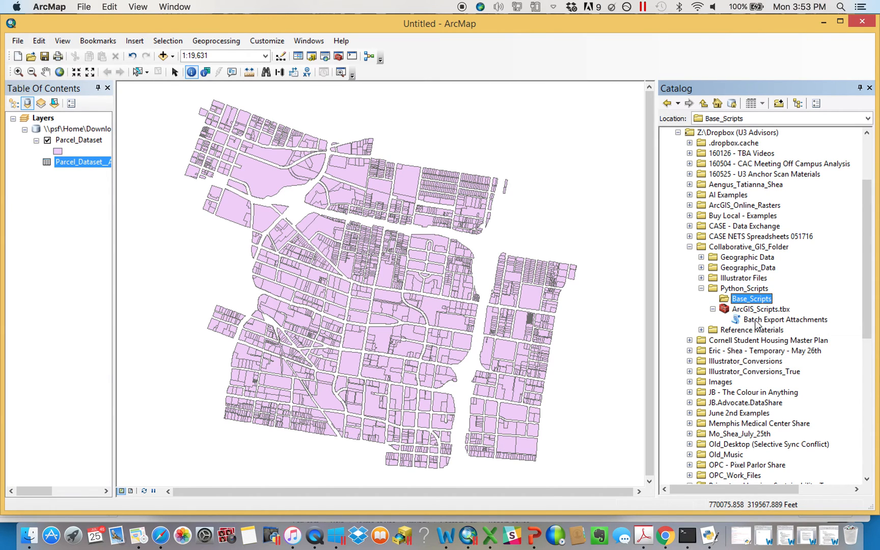
{"action": "left_click", "coordinate": [785, 319]}
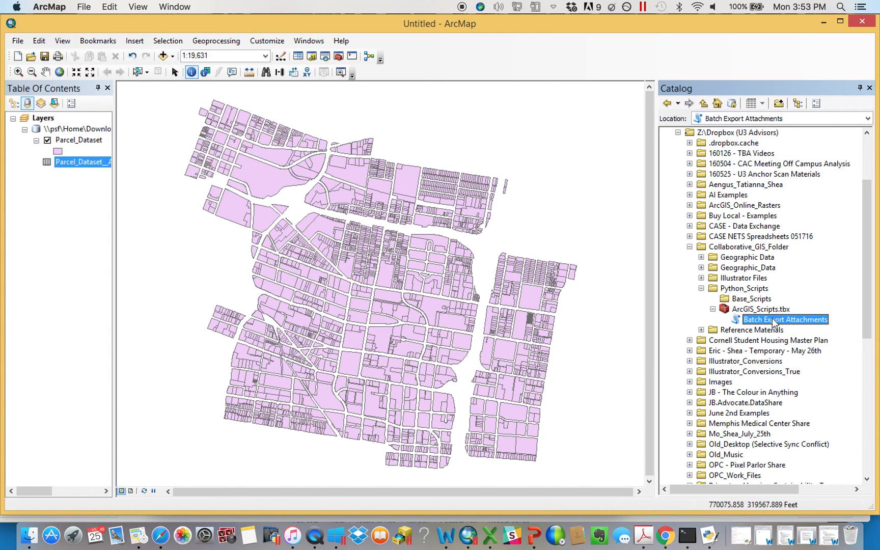
Launch Batch Export Attachments with Parcel_Dataset__ATTACH from the Downloads geodatabase as attachment table.
{"action": "double_click", "coordinate": [784, 320]}
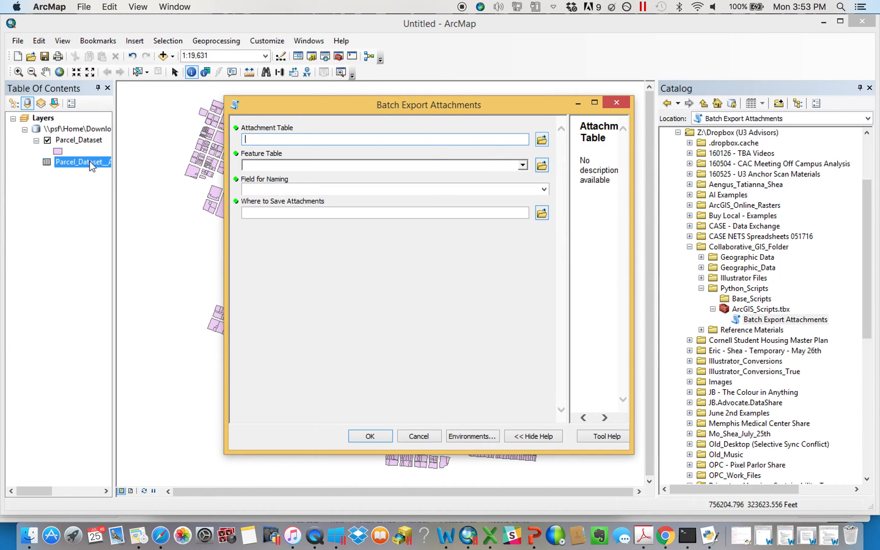
{"action": "left_click", "coordinate": [540, 140]}
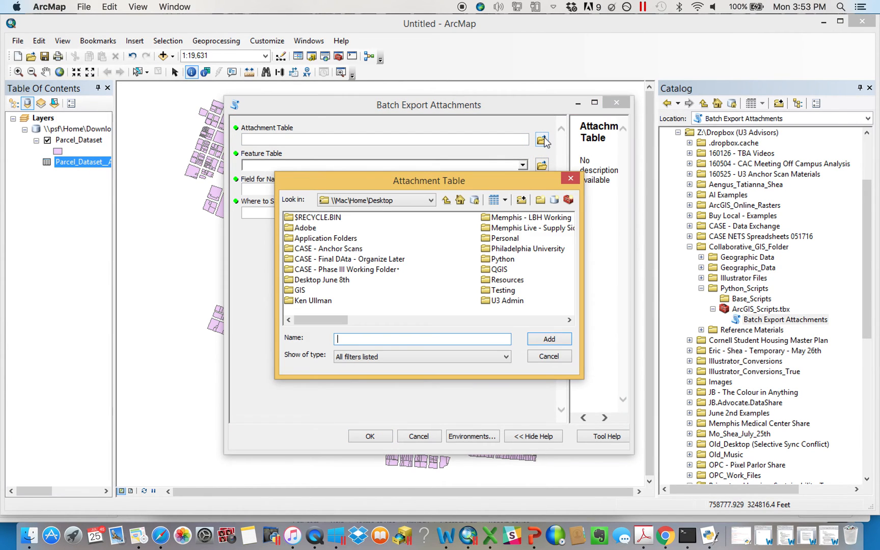
{"action": "left_click", "coordinate": [433, 200]}
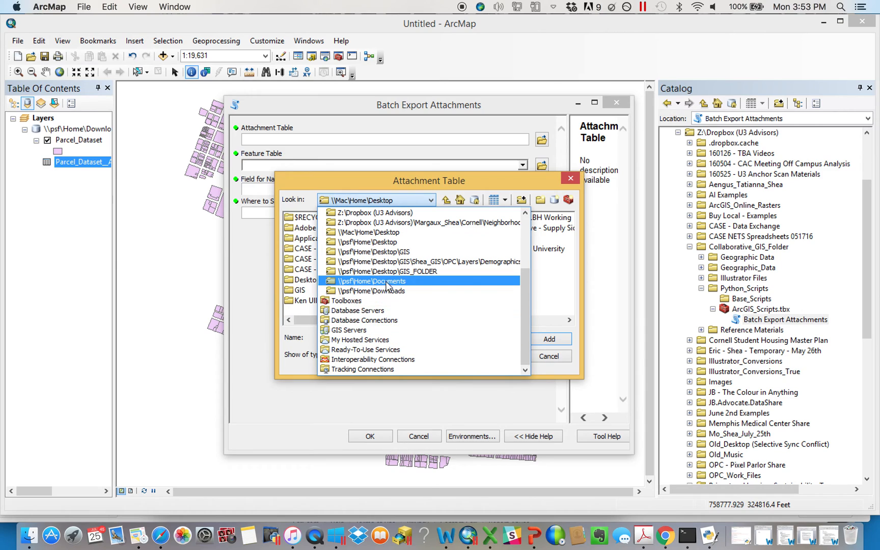
{"action": "left_click", "coordinate": [373, 290]}
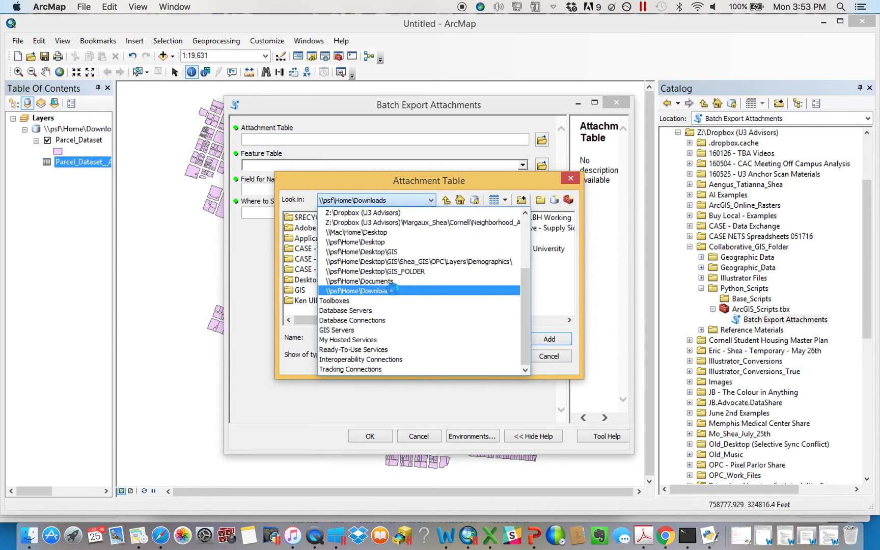
{"action": "left_click", "coordinate": [360, 290]}
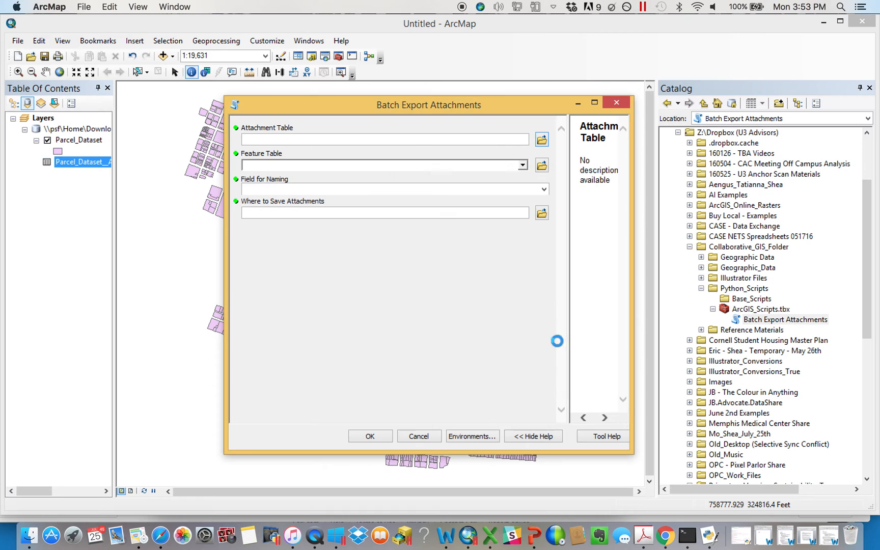
{"action": "type", "text": "\\\\psf\\Home\\Downloads\\8b56e6c3c50f4f7b806820bc73991571.gdb\\Parcel_Dataset__ATTACH"}
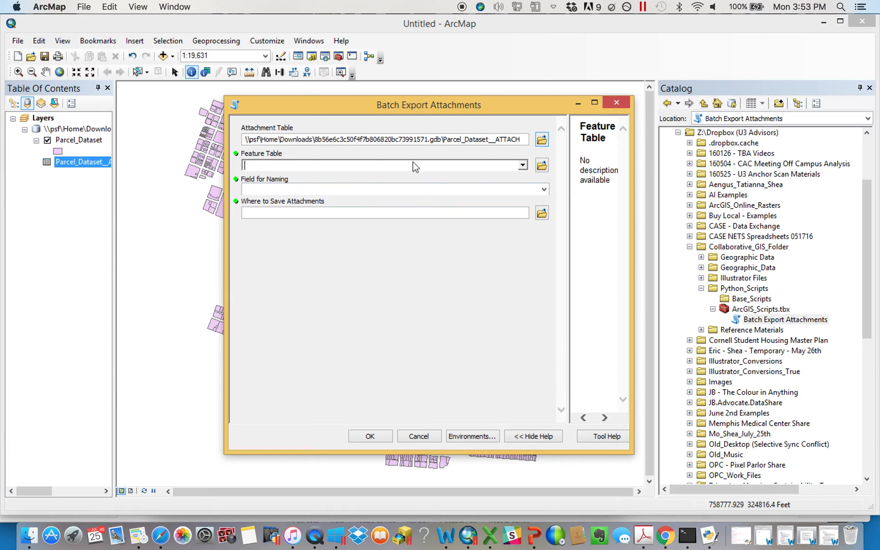
Choose Parcel_Dataset as the feature table.
{"action": "left_click", "coordinate": [522, 164]}
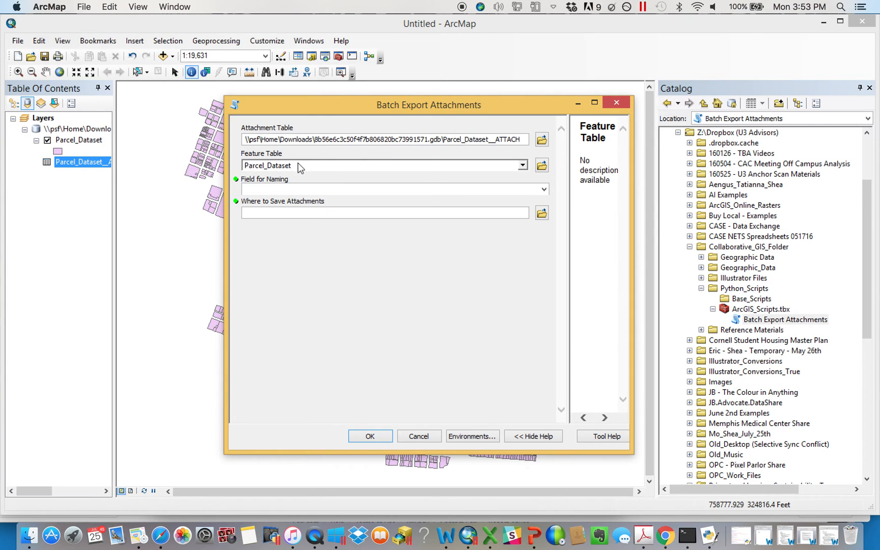
{"action": "left_click", "coordinate": [384, 212]}
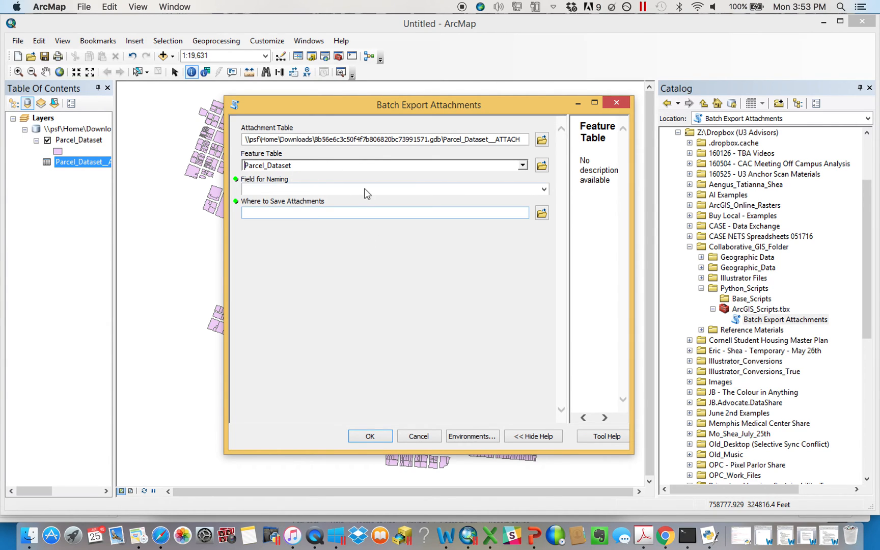
Check the parcel attribute fields and set ParAddress as the naming field.
{"action": "left_click", "coordinate": [542, 190]}
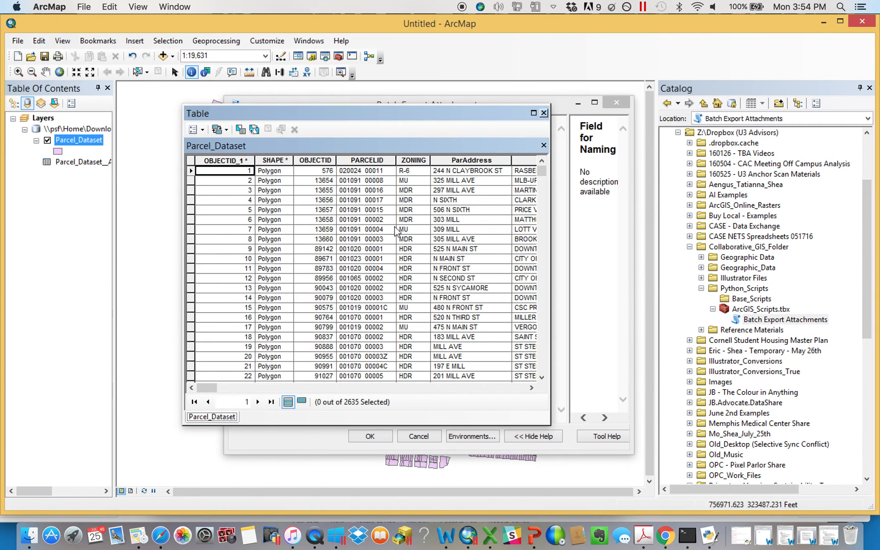
{"action": "scroll", "scroll_direction": "right", "scroll_amount": 3}
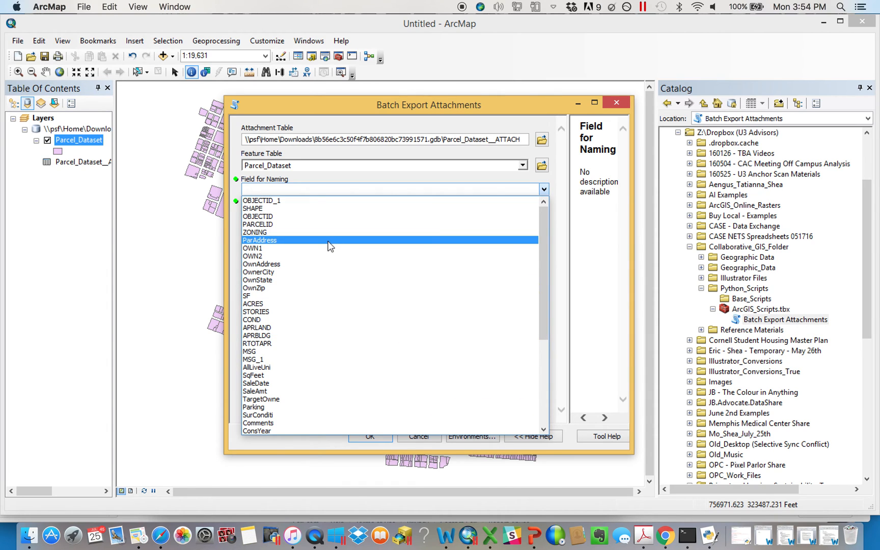
{"action": "left_click", "coordinate": [259, 241]}
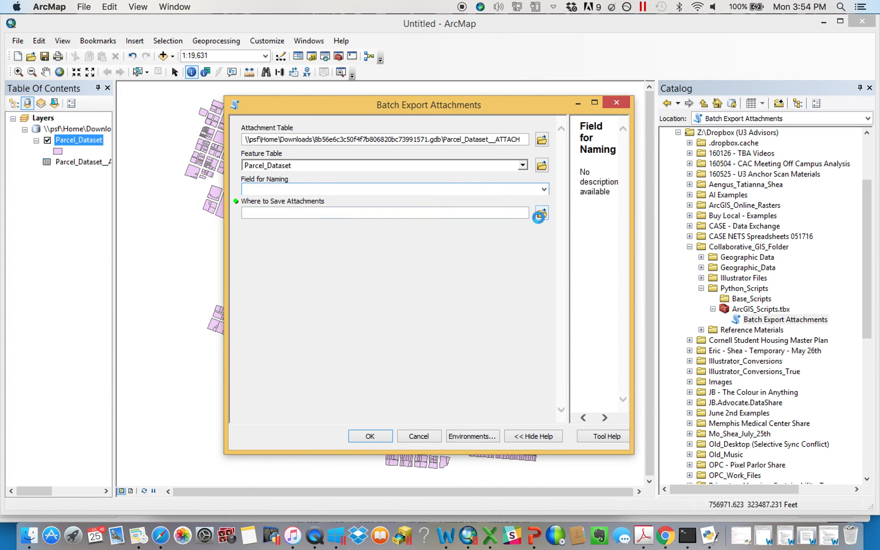
Set the save location to the Testing folder on the Desktop.
{"action": "left_click", "coordinate": [540, 216]}
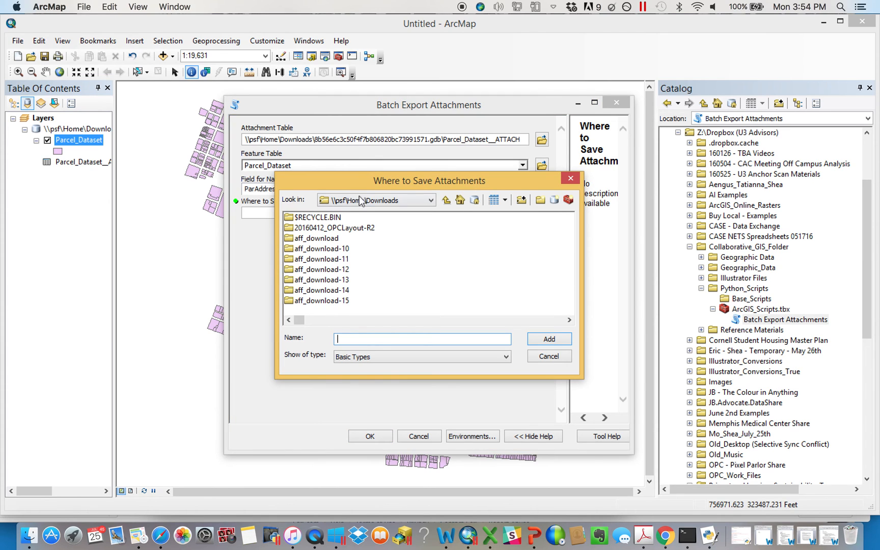
{"action": "left_click", "coordinate": [429, 200]}
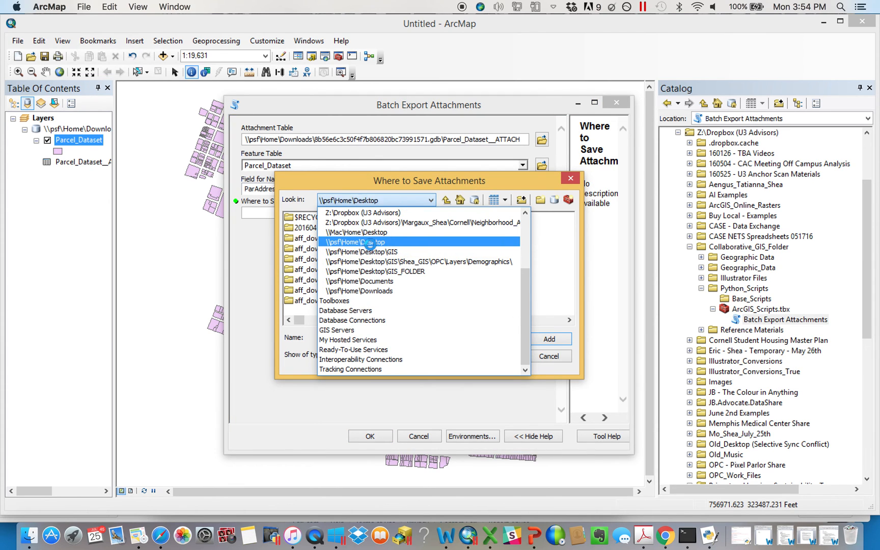
{"action": "left_click", "coordinate": [357, 242]}
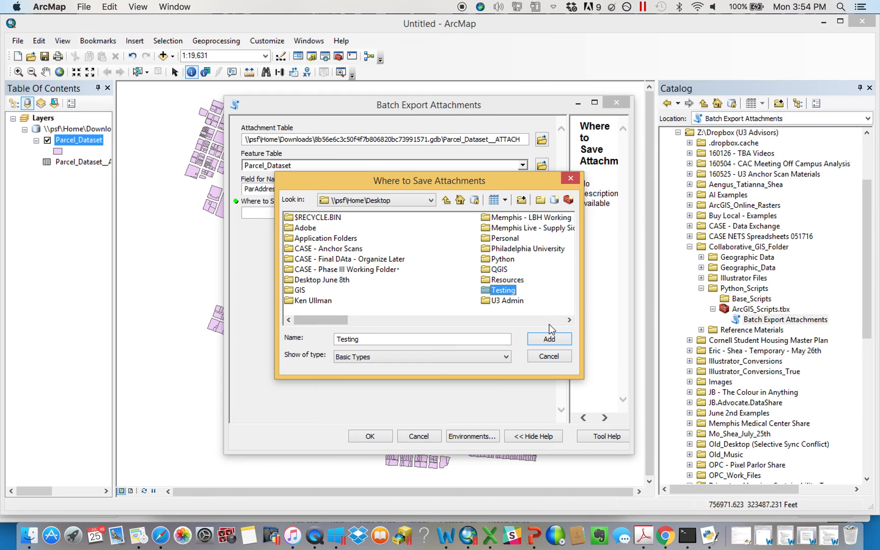
{"action": "left_click", "coordinate": [548, 339]}
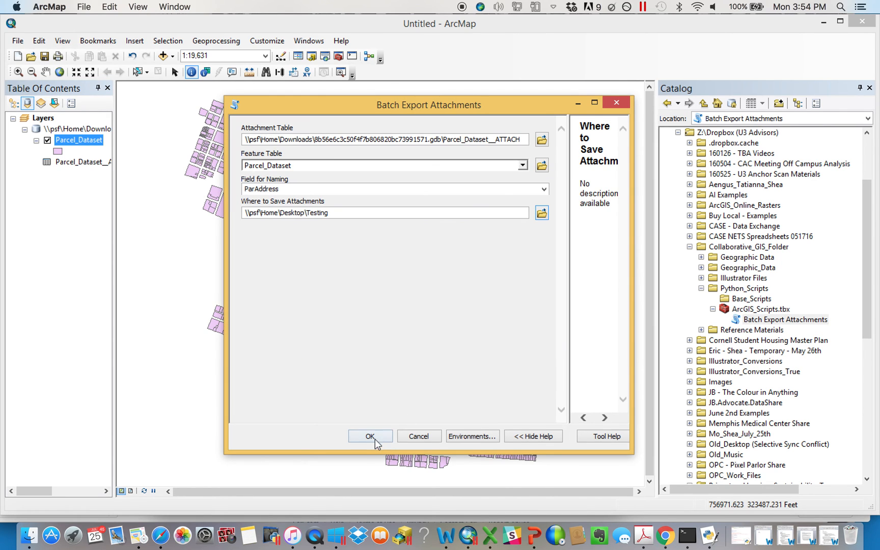
Run the export so the parcel photos are written to Desktop\Testing.
{"action": "left_click", "coordinate": [370, 437]}
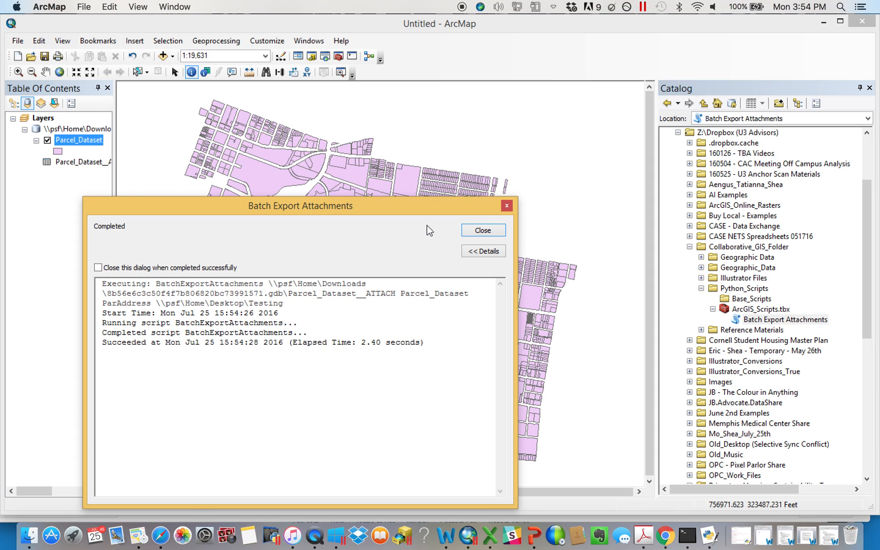
{"action": "mouse_move", "coordinate": [514, 229]}
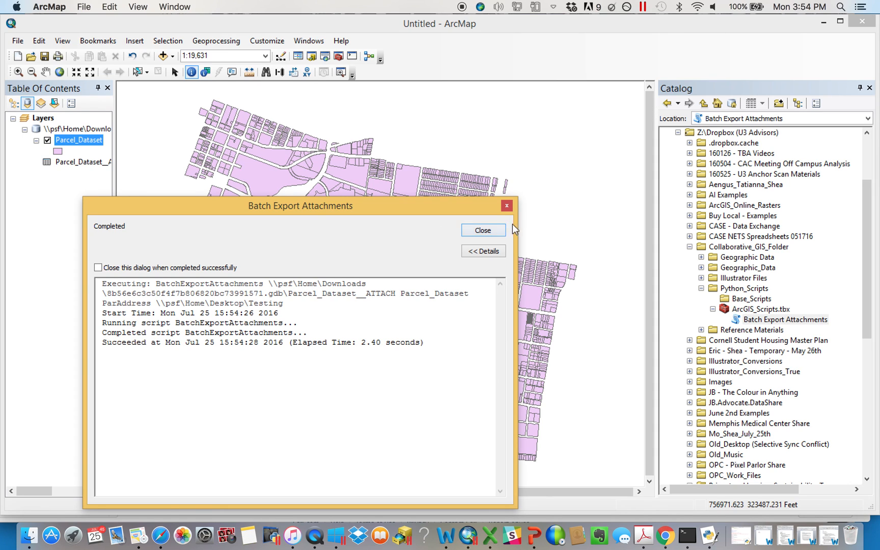